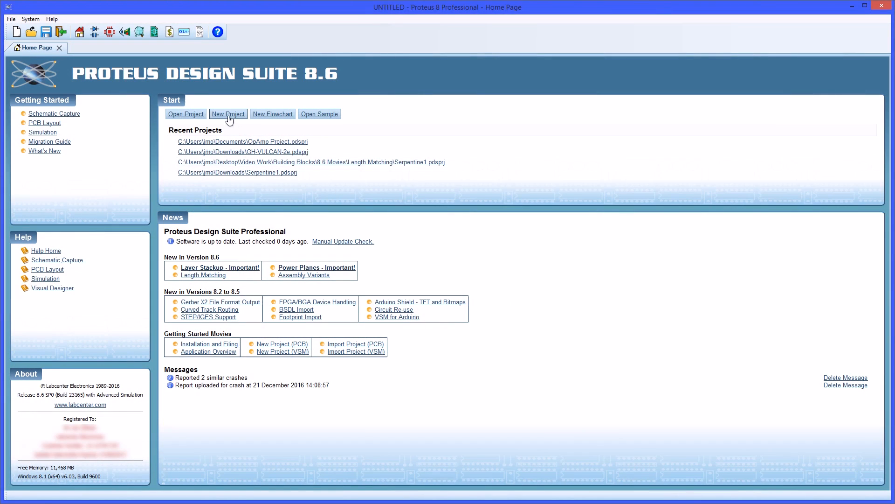
Start a new project named OpAmpProject.pdsprj saved in Documents.
{"action": "left_click", "coordinate": [228, 114]}
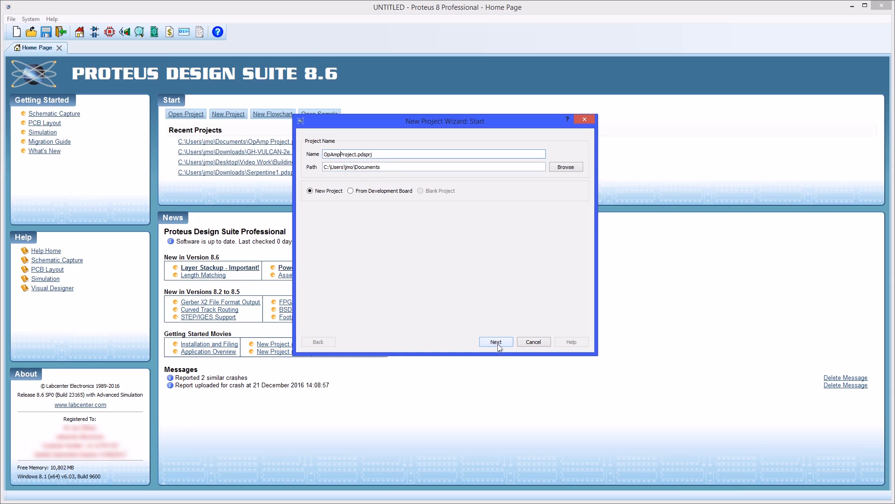
Accept the project name and the DEFAULT schematic template, reaching the PCB layout templates.
{"action": "left_click", "coordinate": [495, 342]}
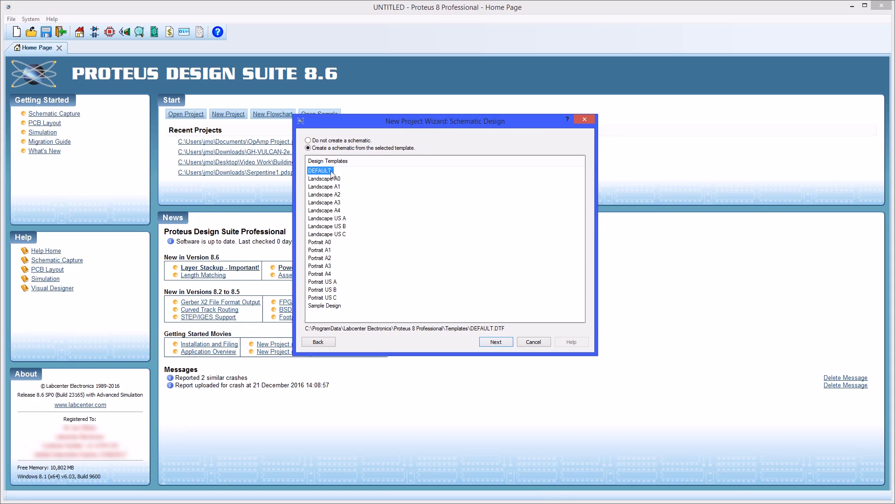
{"action": "mouse_move", "coordinate": [341, 243]}
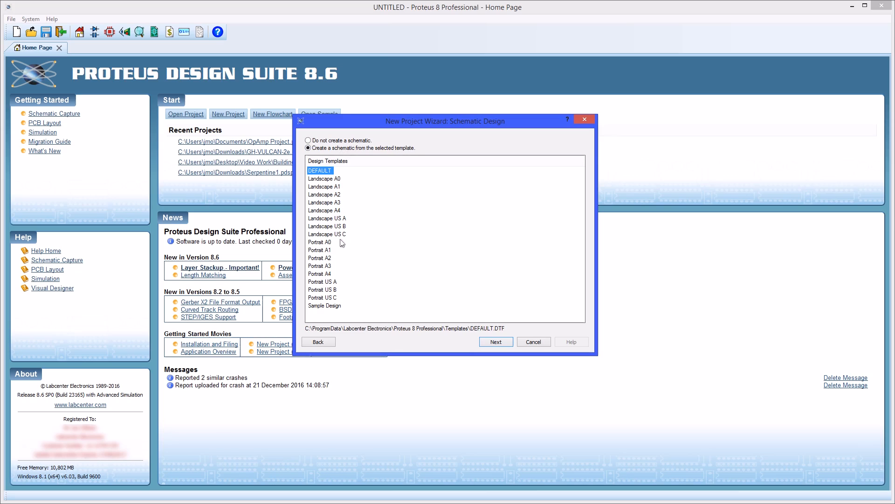
{"action": "left_click", "coordinate": [495, 341]}
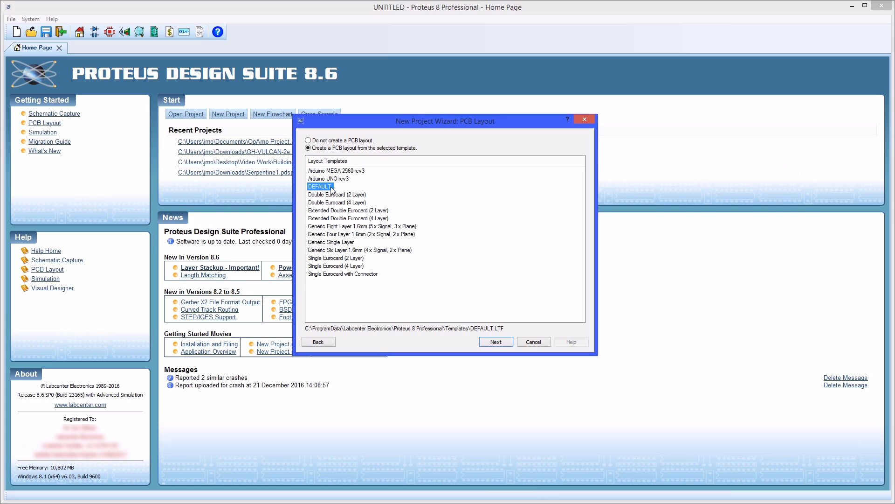
{"action": "mouse_move", "coordinate": [433, 272]}
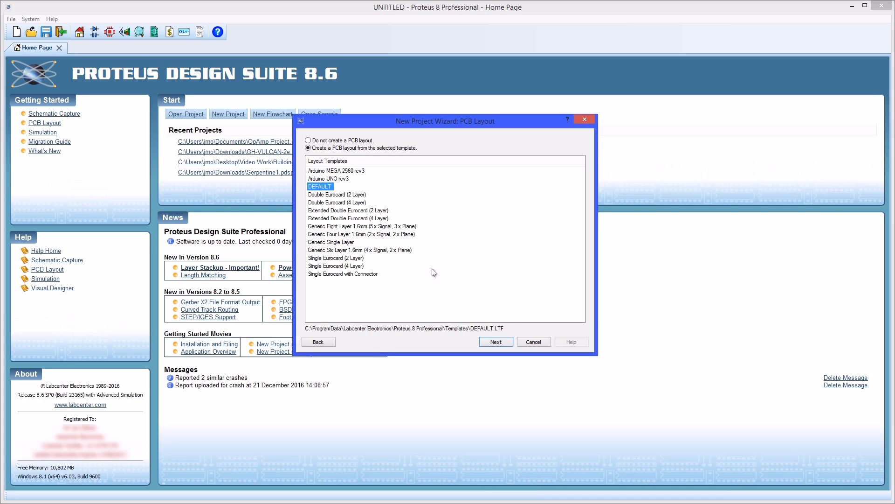
Accept the DEFAULT layout, two-layer stackup, through-hole drill pair and board preview.
{"action": "left_click", "coordinate": [496, 341]}
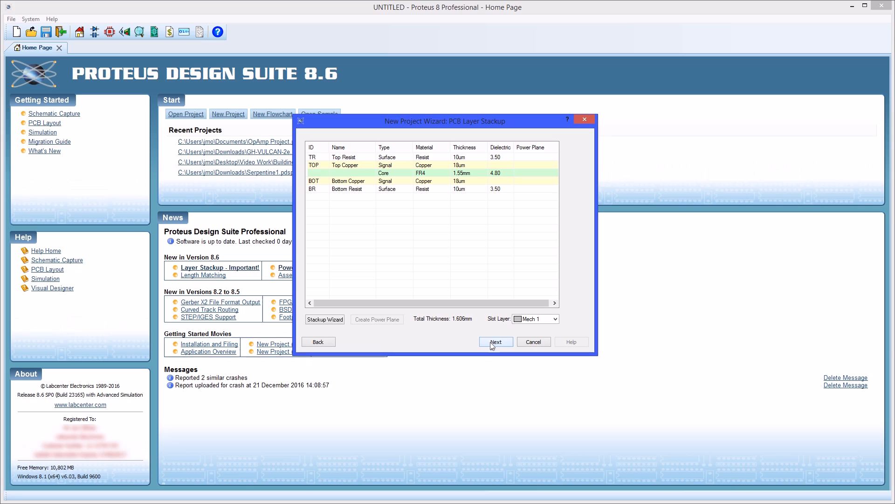
{"action": "left_click", "coordinate": [494, 342]}
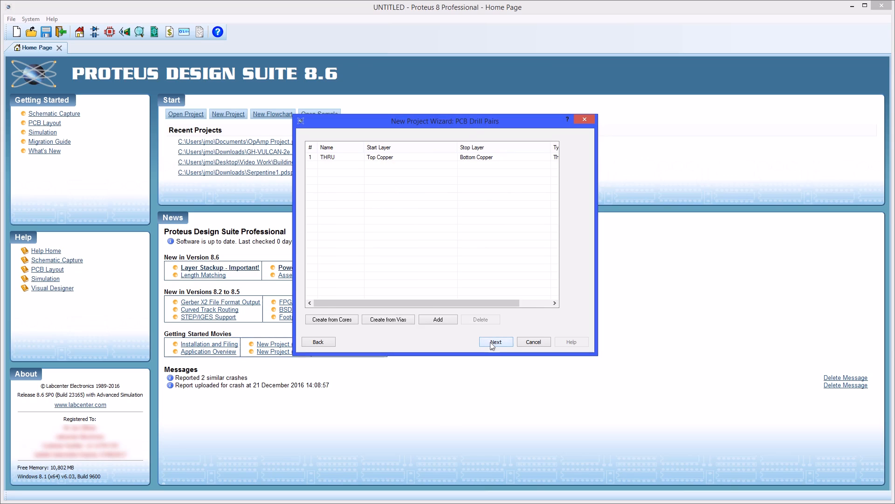
{"action": "left_click", "coordinate": [495, 342]}
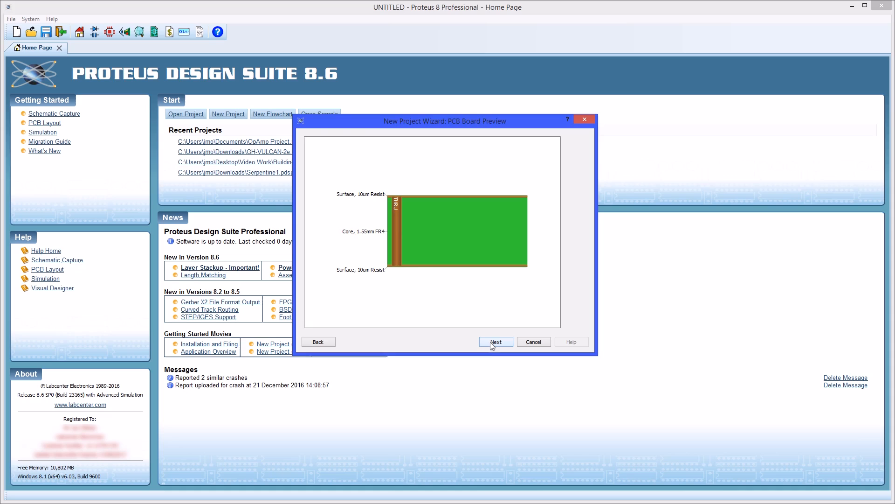
{"action": "left_click", "coordinate": [495, 341]}
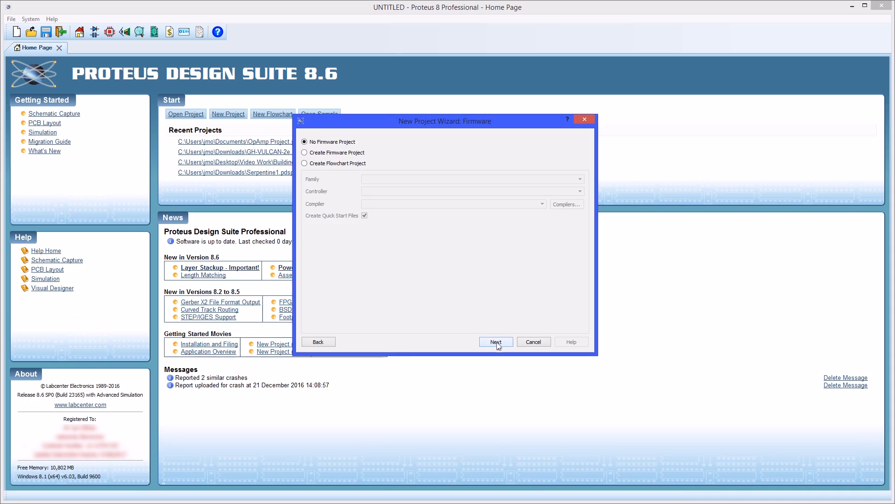
Finish the wizard with no firmware, creating OpAmpProject with schematic and PCB layout.
{"action": "left_click", "coordinate": [494, 341]}
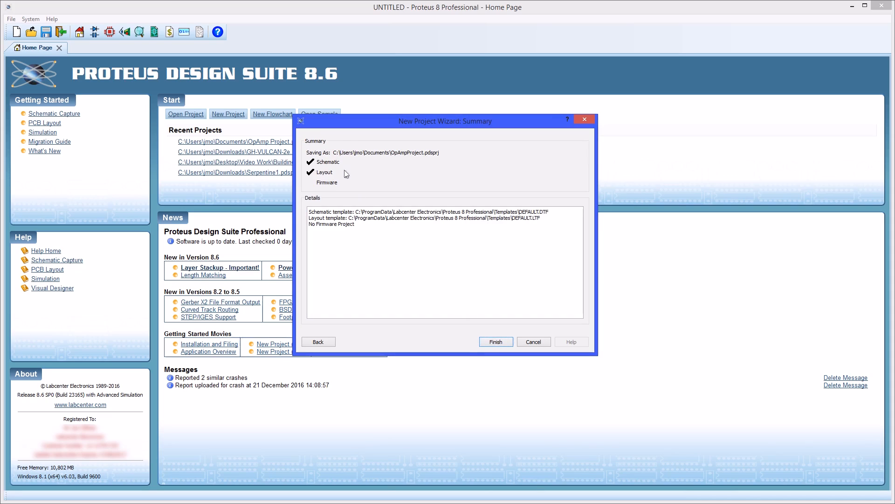
{"action": "mouse_move", "coordinate": [350, 195]}
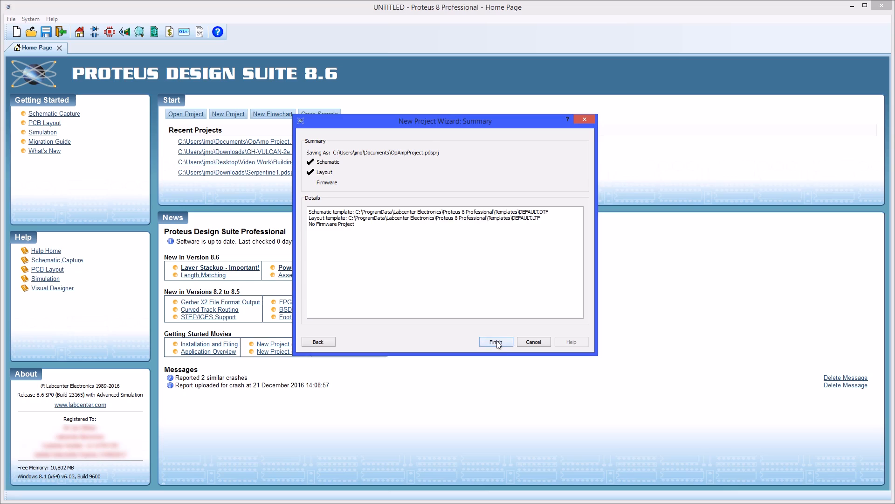
{"action": "left_click", "coordinate": [495, 342]}
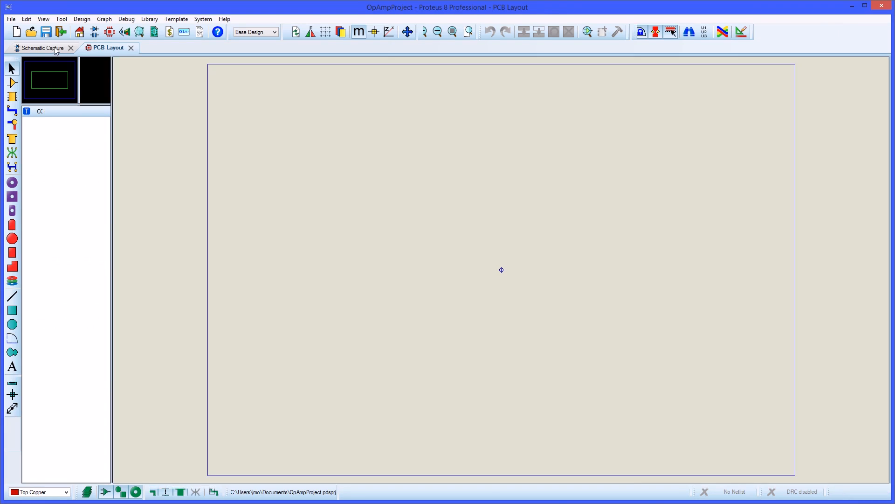
In Schematic Capture, add the LM358 op-amp from Pick Devices and search for a CONN SIL connector.
{"action": "left_click", "coordinate": [42, 48]}
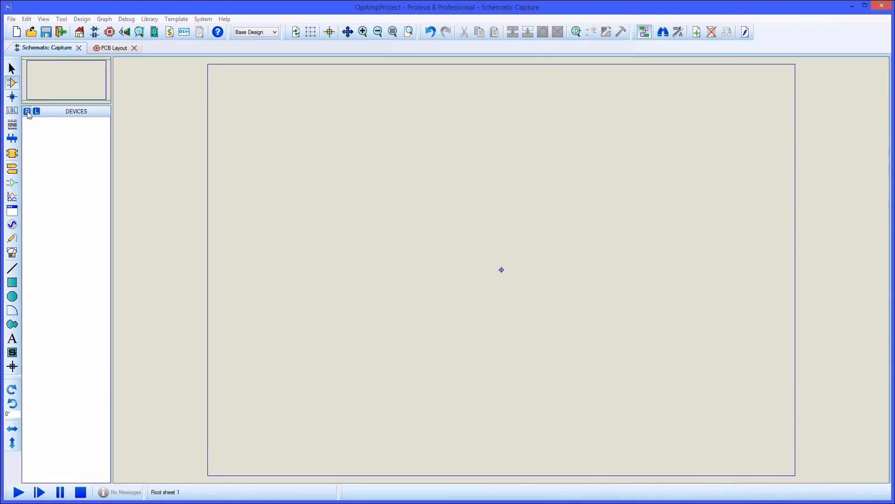
{"action": "left_click", "coordinate": [27, 111]}
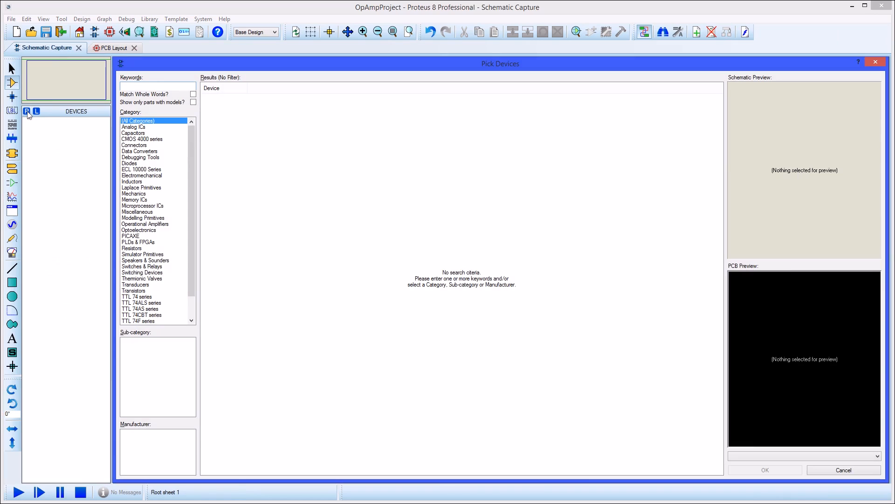
{"action": "type", "text": "LM358"}
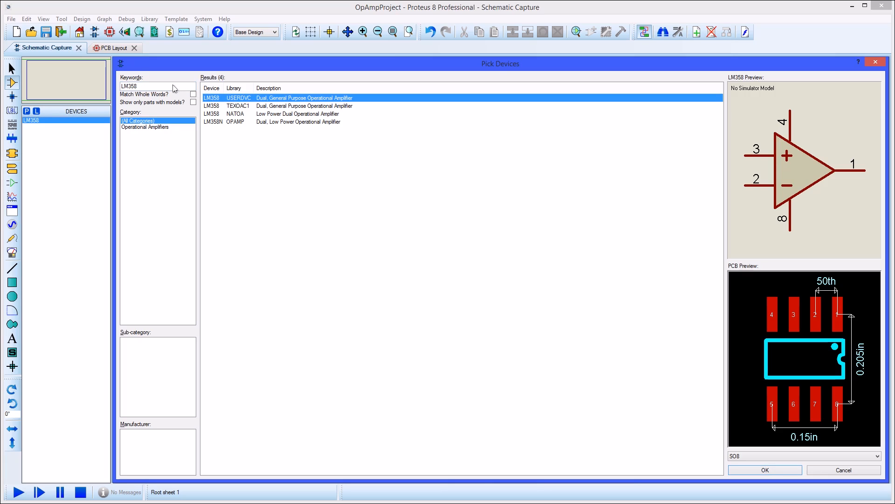
{"action": "type", "text": "CONN SIL"}
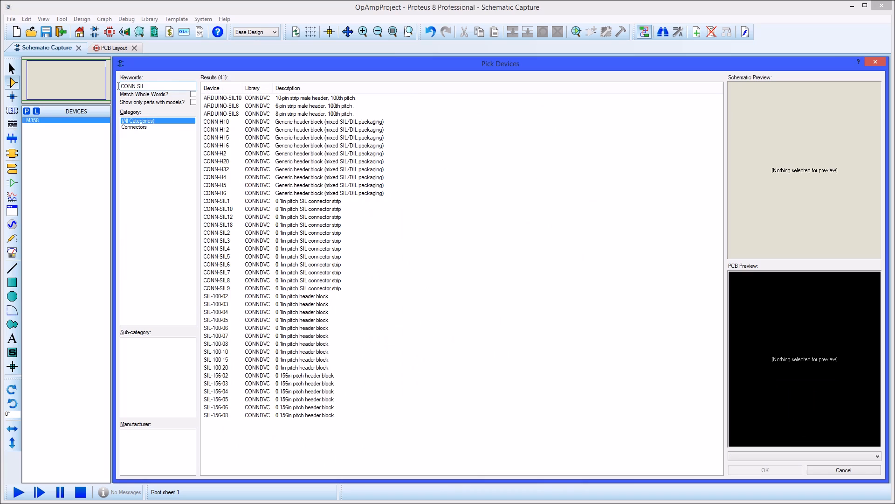
Add CONN-SIL4, a 100k trimmer, 1u 0402 capacitors and 10k 0402 resistors, then close the picker.
{"action": "left_click", "coordinate": [218, 248]}
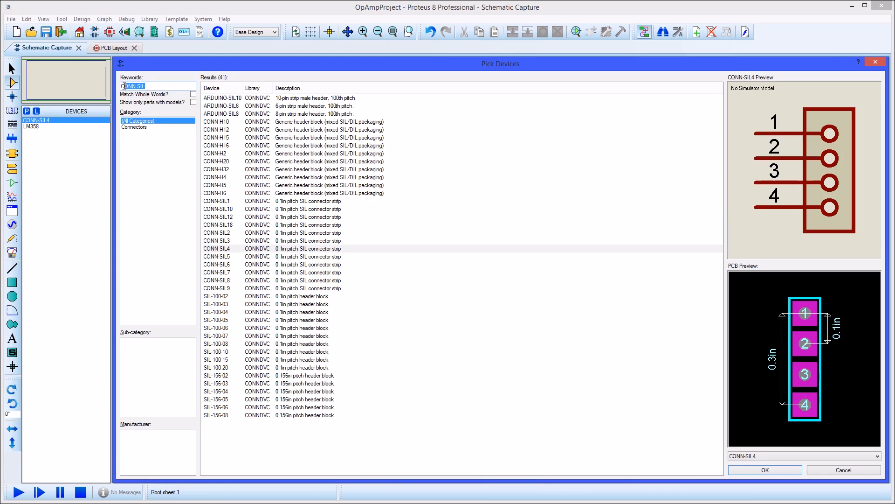
{"action": "type", "text": "100k trim"}
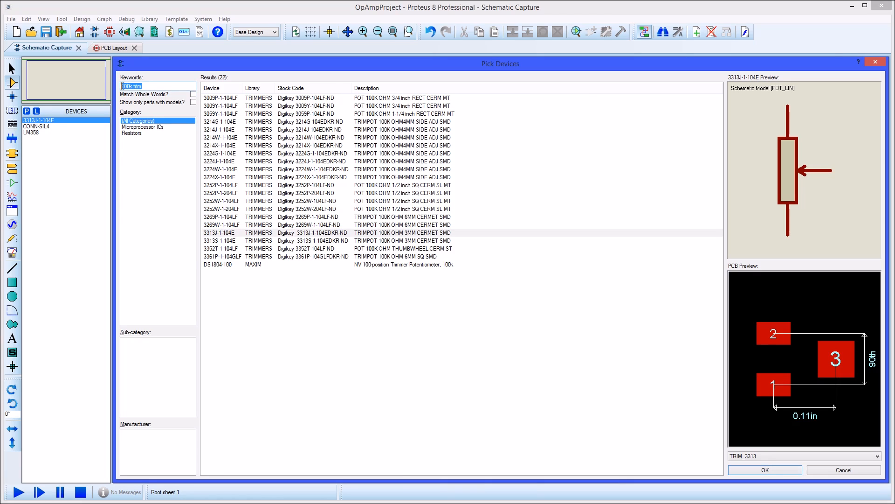
{"action": "type", "text": "1u cap 0402"}
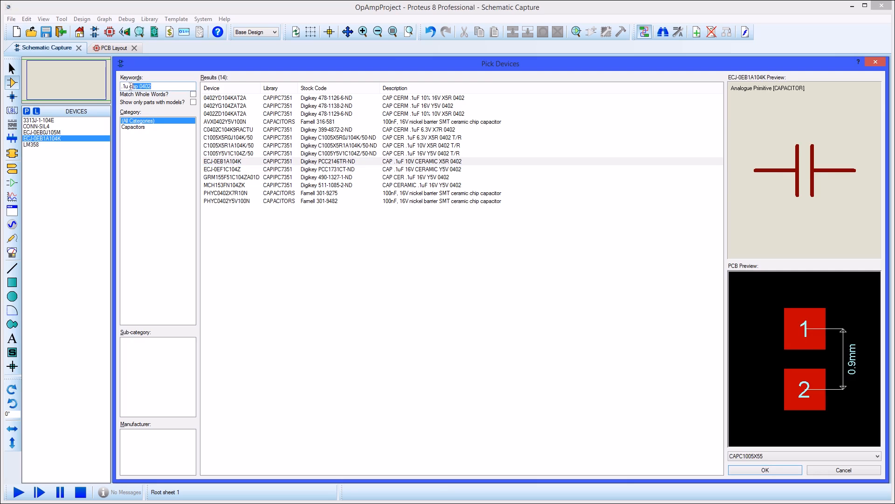
{"action": "type", "text": "10k res 0402"}
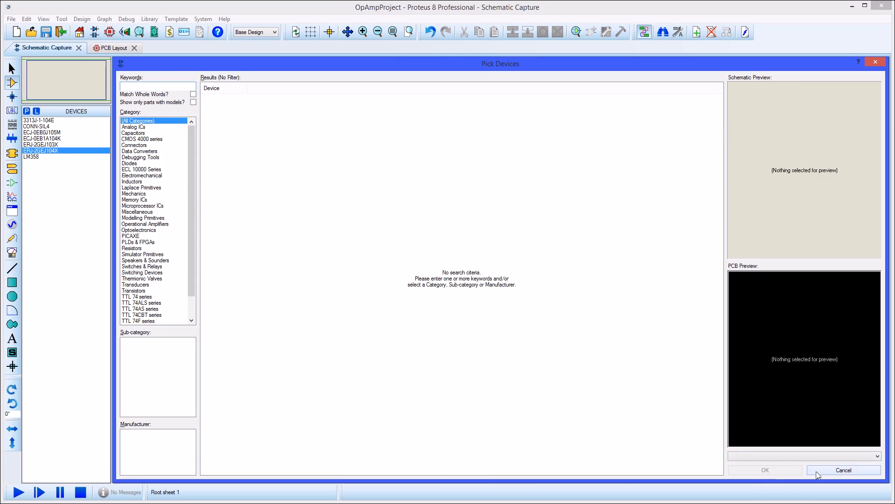
{"action": "left_click", "coordinate": [844, 469]}
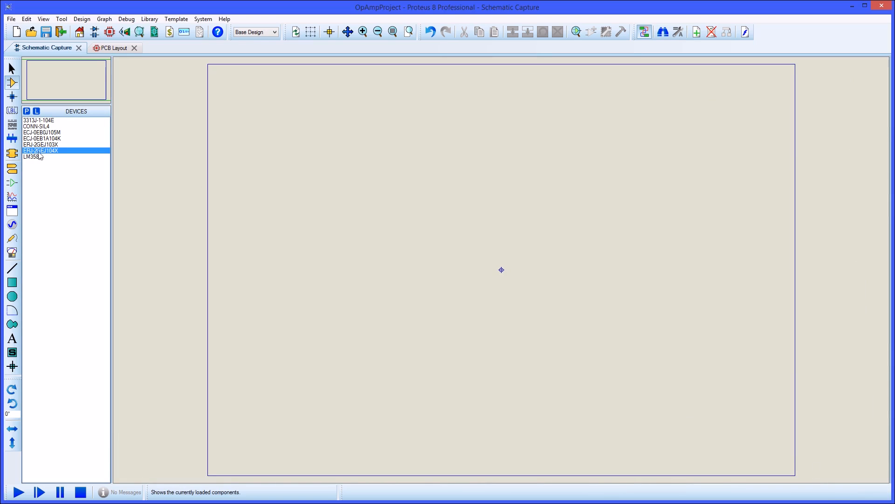
Place LM358 unit U1:A on the sheet and the second op-amp unit to its right.
{"action": "left_click", "coordinate": [34, 157]}
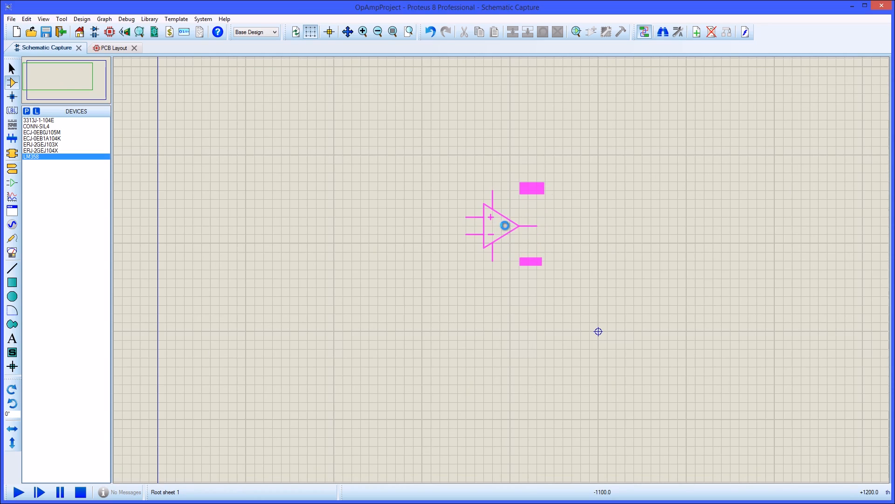
{"action": "left_click_drag", "start_coordinate": [505, 224], "coordinate": [556, 224]}
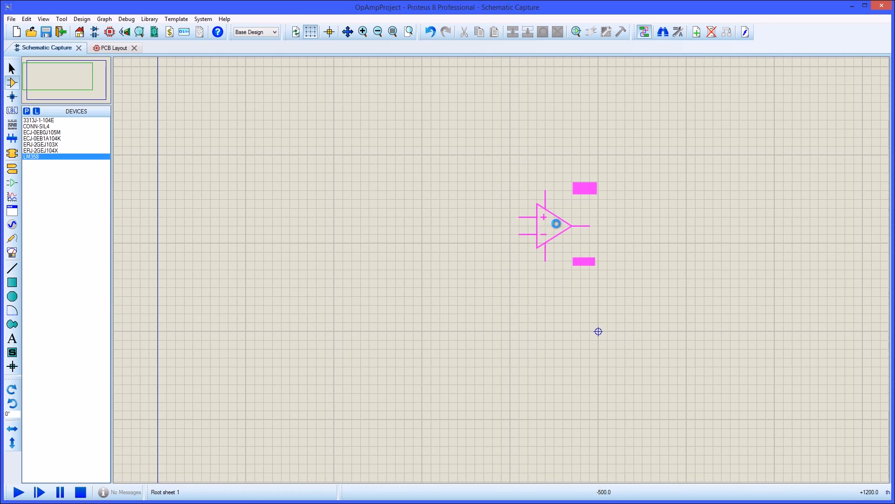
{"action": "left_click", "coordinate": [557, 223]}
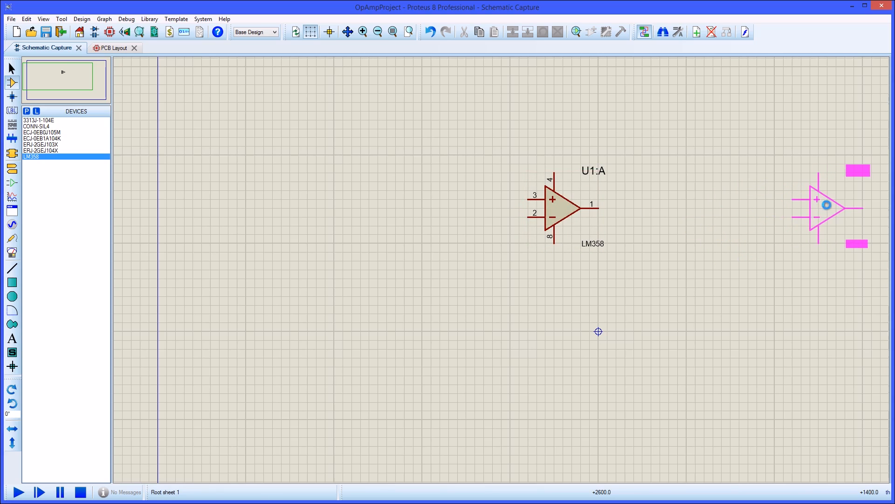
{"action": "left_click", "coordinate": [41, 126]}
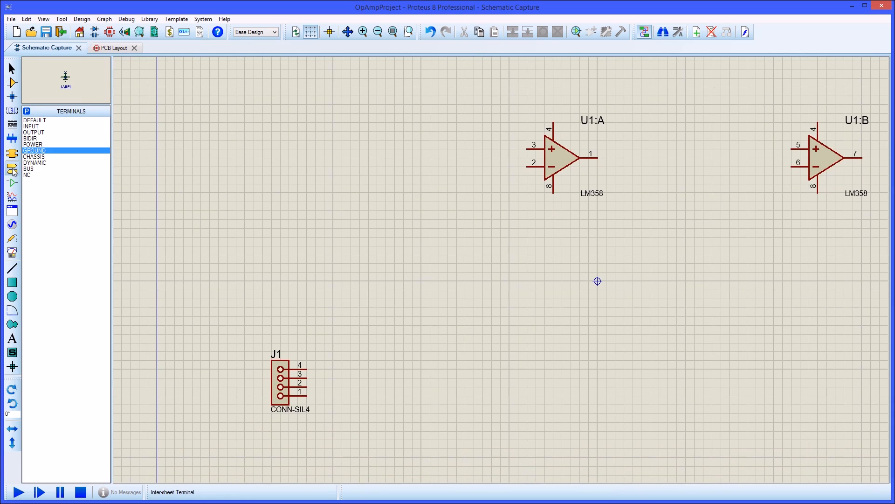
{"action": "mouse_move", "coordinate": [37, 154]}
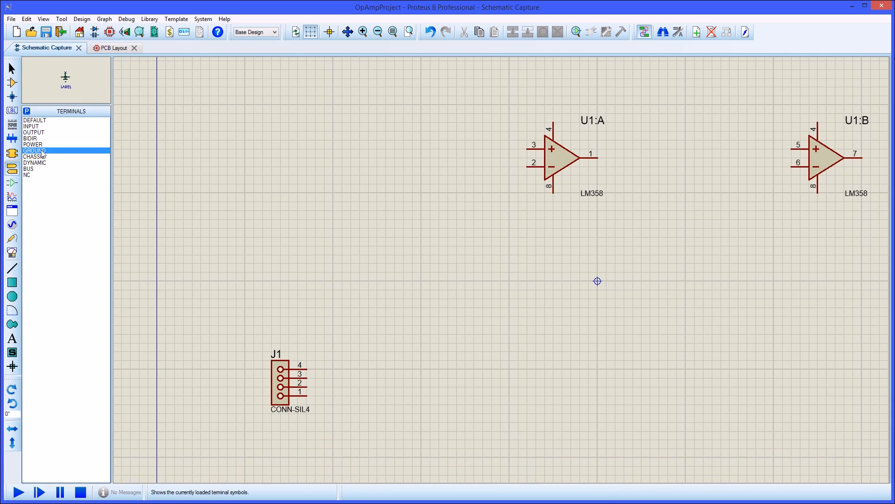
Wire a ground terminal to J1 pin 2 and a VCC power terminal to pin 1.
{"action": "left_click", "coordinate": [369, 436]}
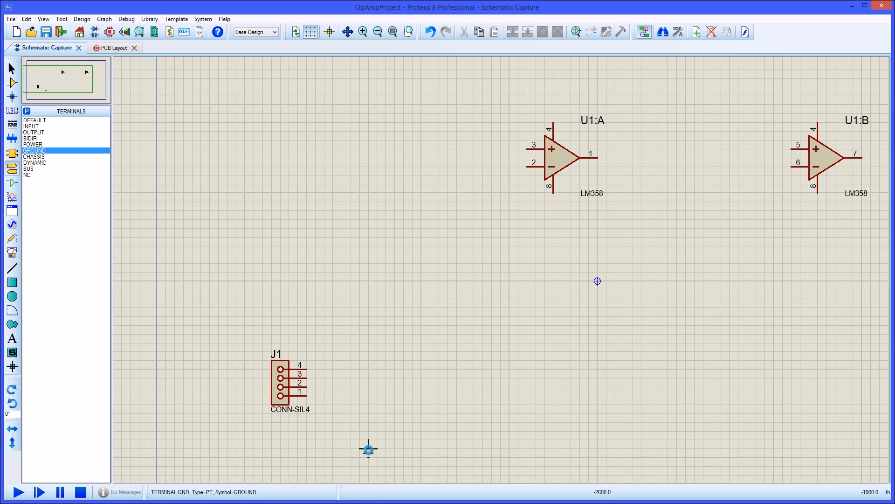
{"action": "left_click", "coordinate": [369, 449]}
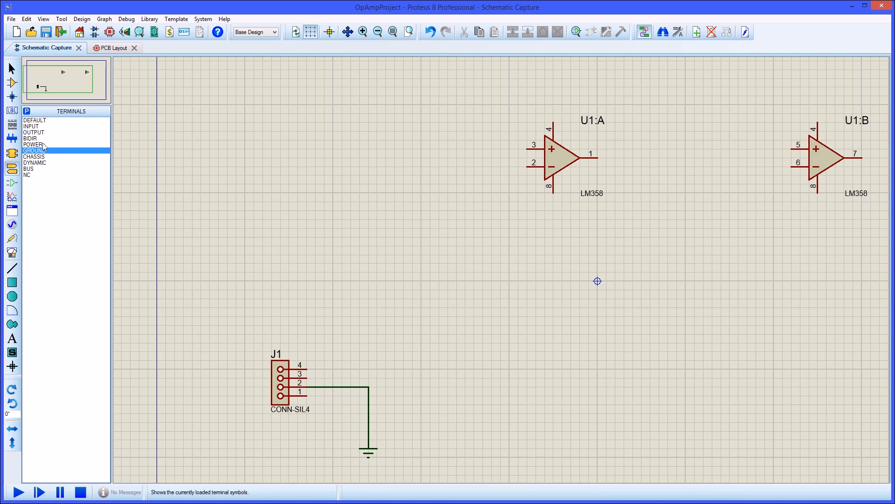
{"action": "left_click", "coordinate": [32, 144]}
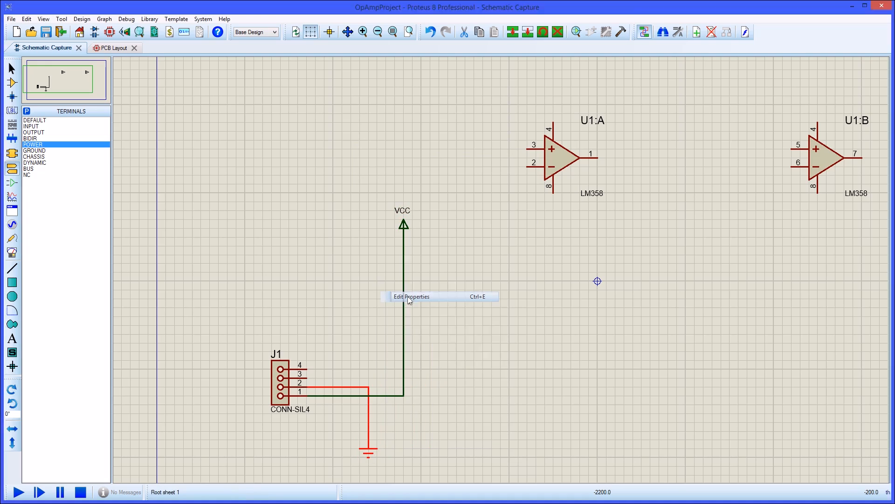
Label the ground terminal on J1 as GND.
{"action": "left_click", "coordinate": [410, 296]}
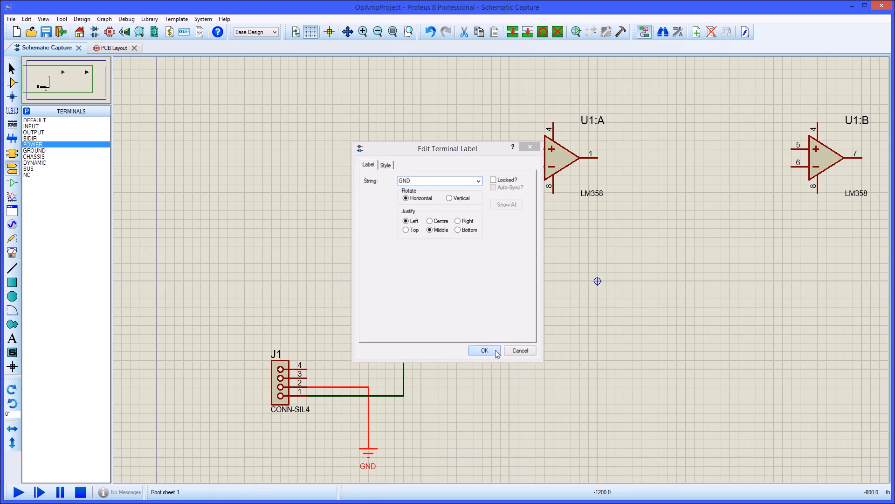
{"action": "left_click", "coordinate": [484, 350]}
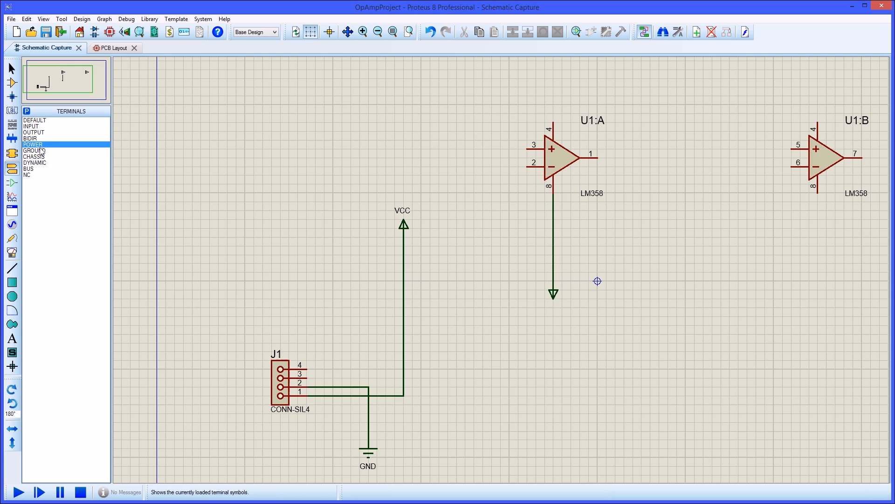
Wire VCC and GND terminals to U1:A pin 8, then pick a capacitor to place.
{"action": "left_click", "coordinate": [34, 150]}
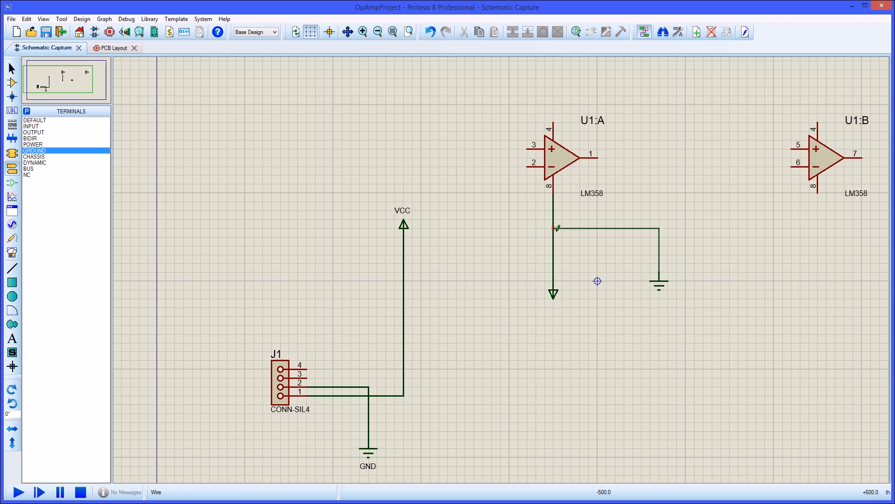
{"action": "left_click", "coordinate": [553, 293]}
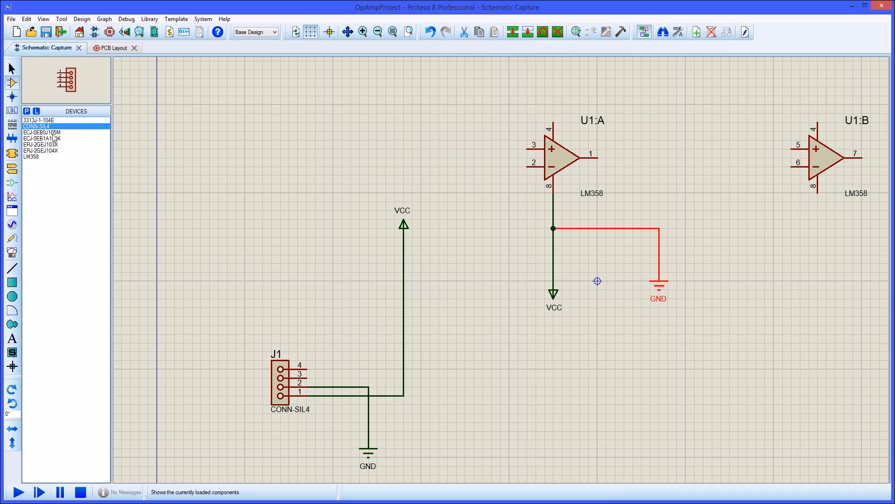
{"action": "left_click", "coordinate": [41, 139]}
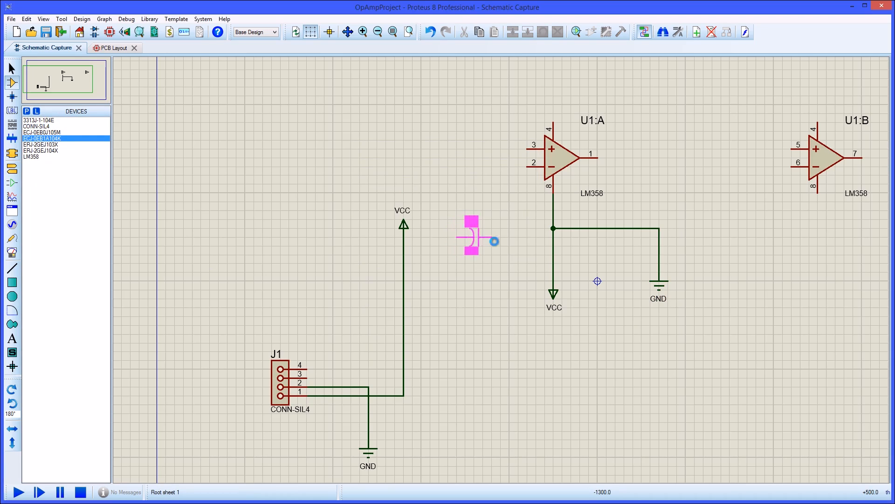
Drop capacitor C1 (0.1u) onto the wire between pin 8 and GND.
{"action": "left_click_drag", "start_coordinate": [471, 240], "coordinate": [603, 229]}
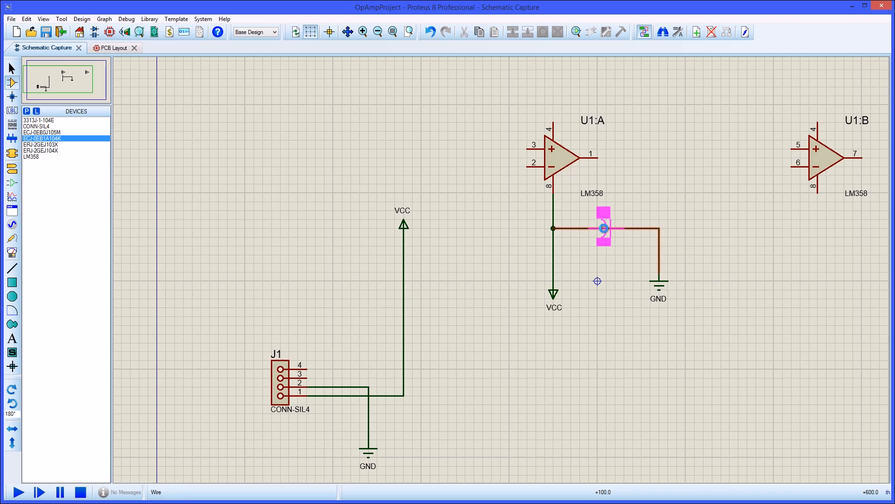
{"action": "left_click", "coordinate": [603, 229]}
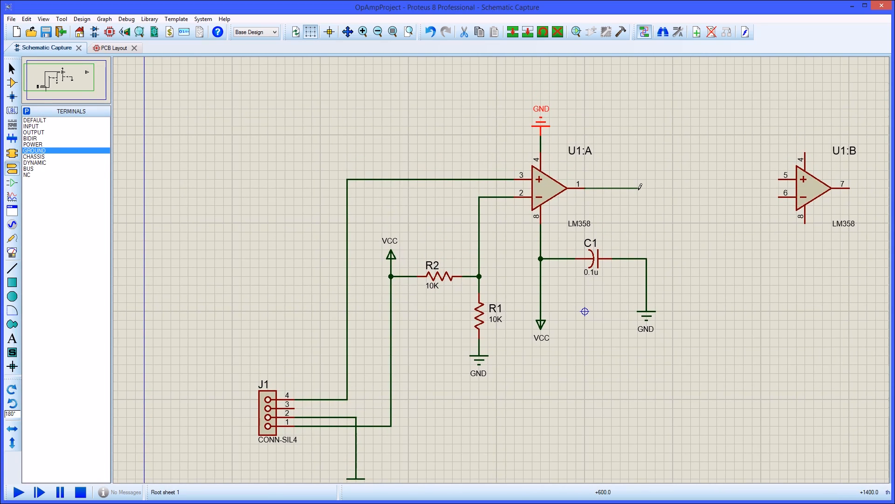
Wire U1:A pin 1 back to pin 3 and place a 10K feedback resistor.
{"action": "left_click_drag", "start_coordinate": [638, 187], "coordinate": [495, 64]}
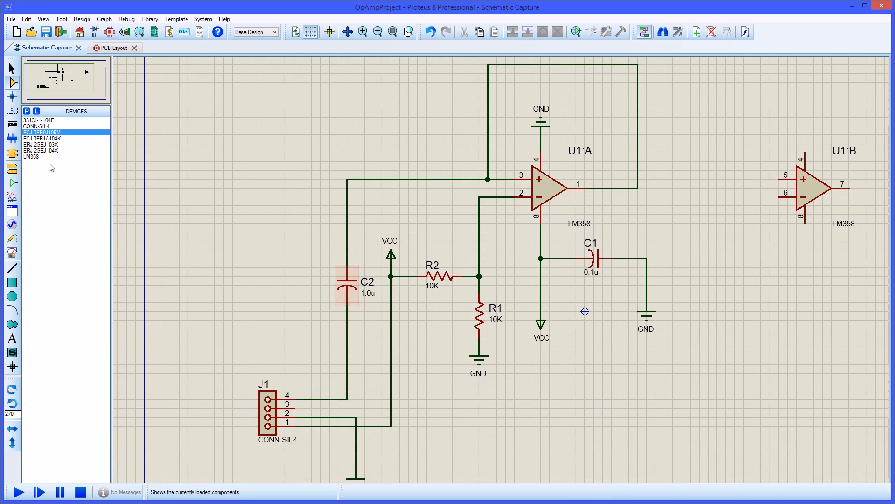
{"action": "left_click", "coordinate": [41, 145]}
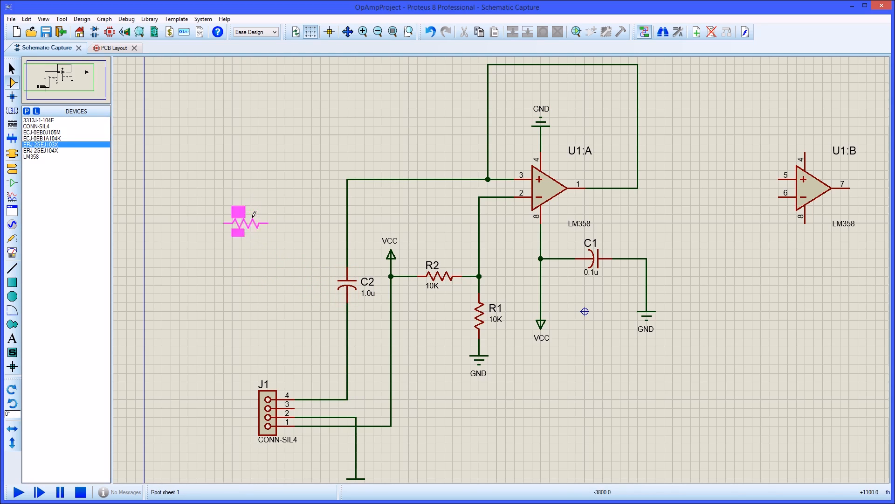
{"action": "left_click", "coordinate": [412, 179]}
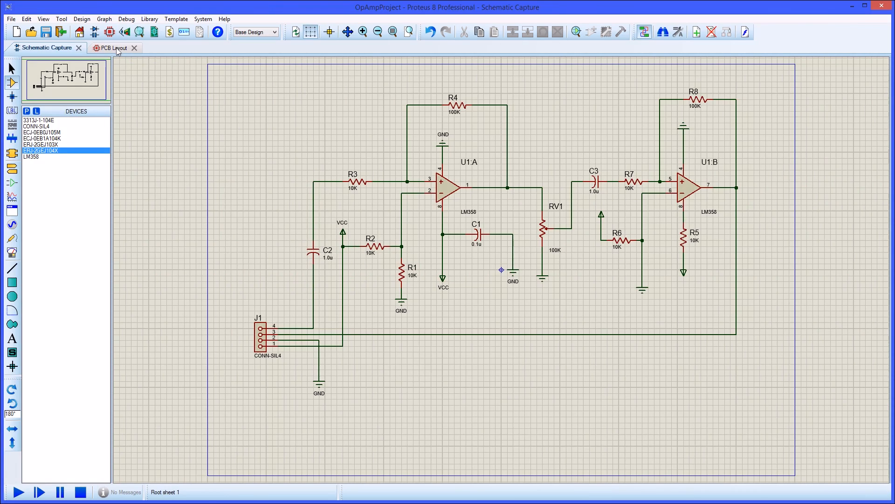
Switch to the PCB layout and preview the C3, R1 and C1 footprints from the Components list.
{"action": "left_click", "coordinate": [108, 47]}
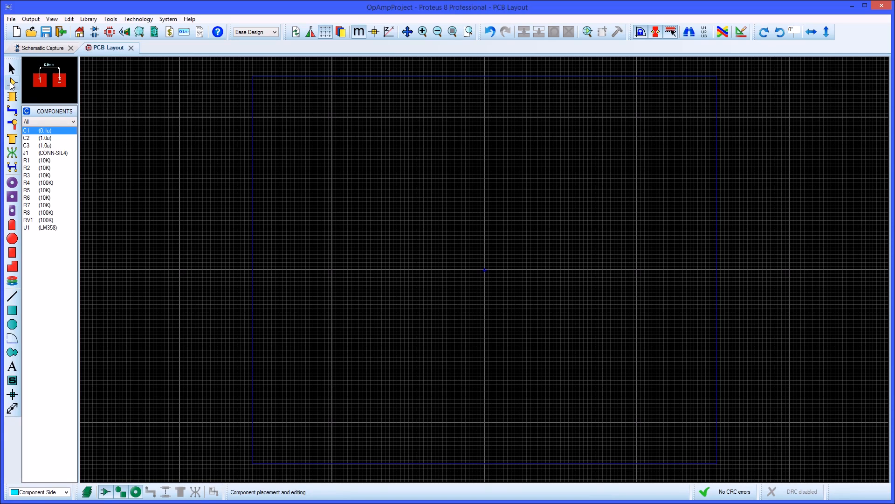
{"action": "left_click", "coordinate": [43, 145]}
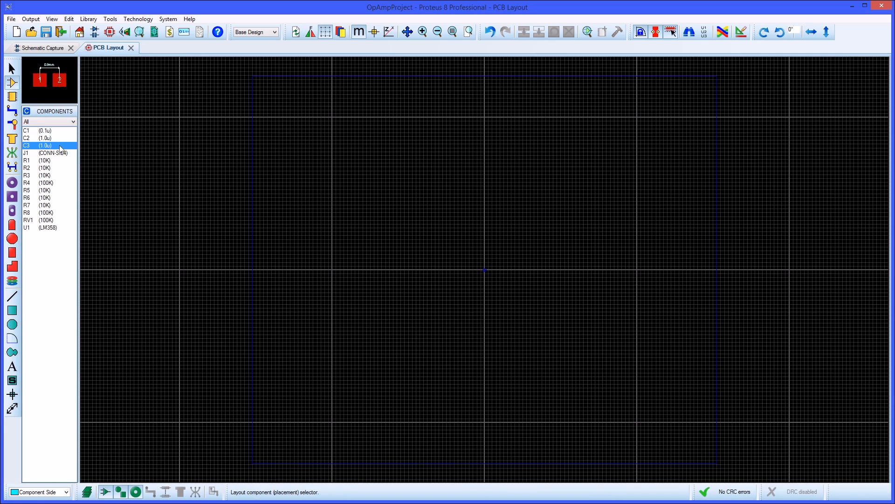
{"action": "left_click", "coordinate": [48, 160]}
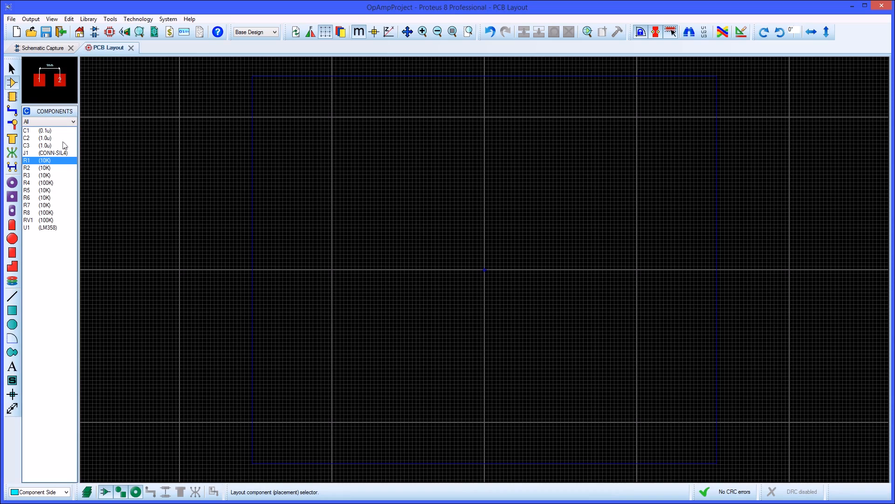
{"action": "left_click", "coordinate": [40, 130]}
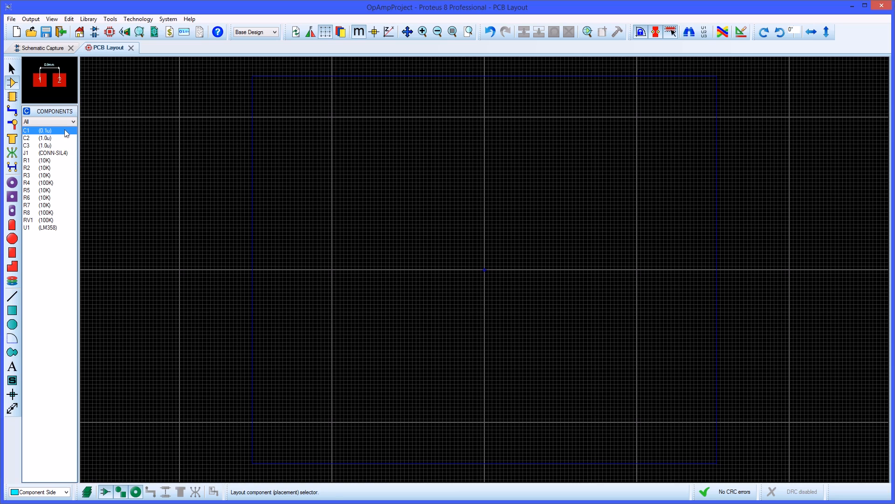
{"action": "left_click", "coordinate": [138, 19]}
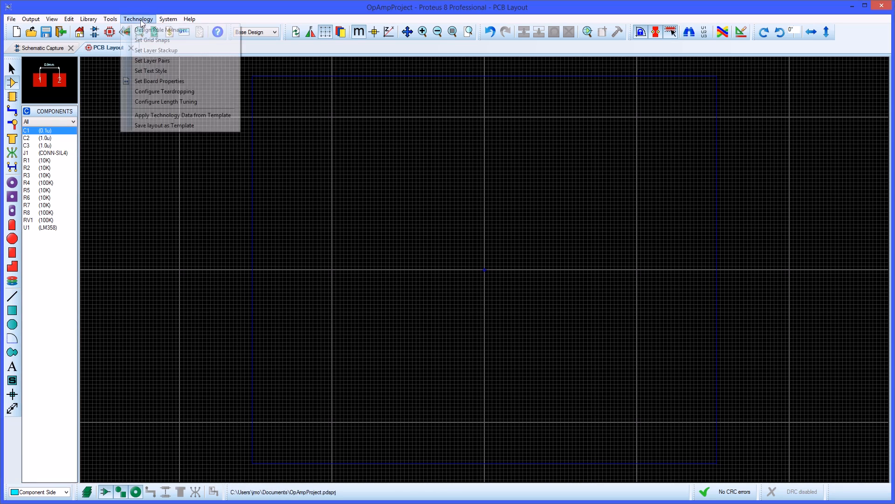
In Design Rule Manager, give the SIGNAL net class T10 traces, V30 vias on Top/Bottom Copper and accept.
{"action": "left_click", "coordinate": [163, 30]}
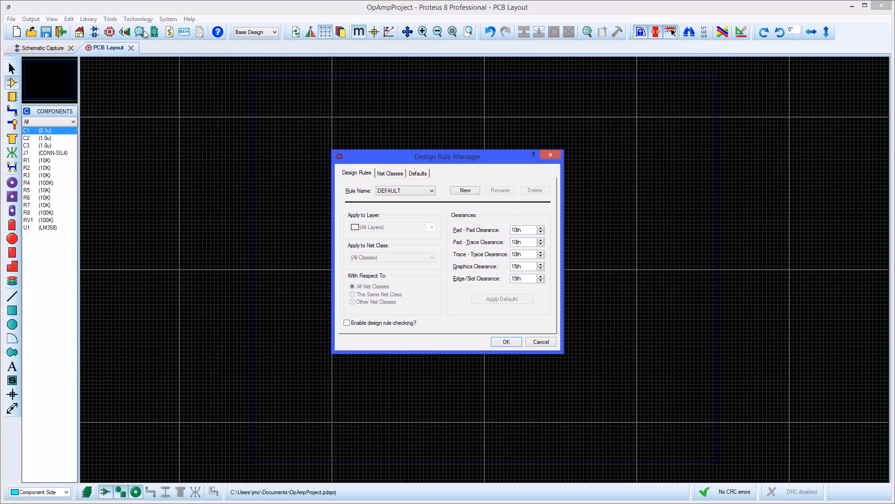
{"action": "mouse_move", "coordinate": [434, 209]}
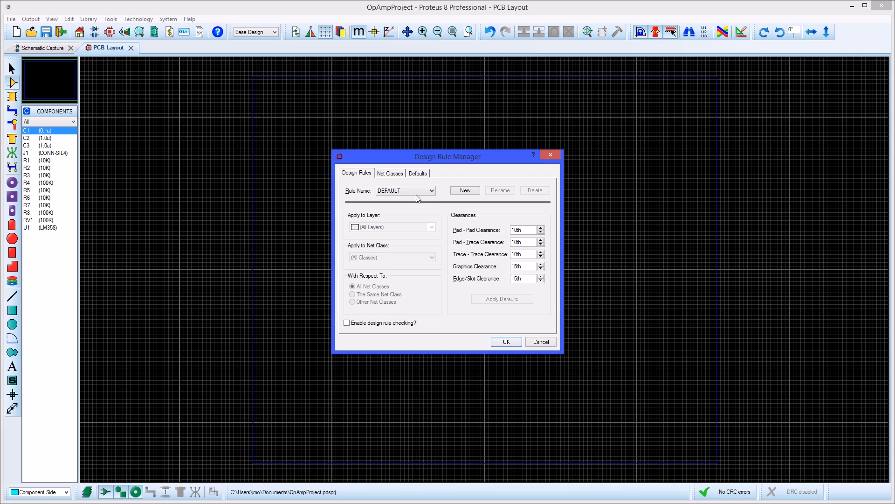
{"action": "left_click", "coordinate": [390, 174]}
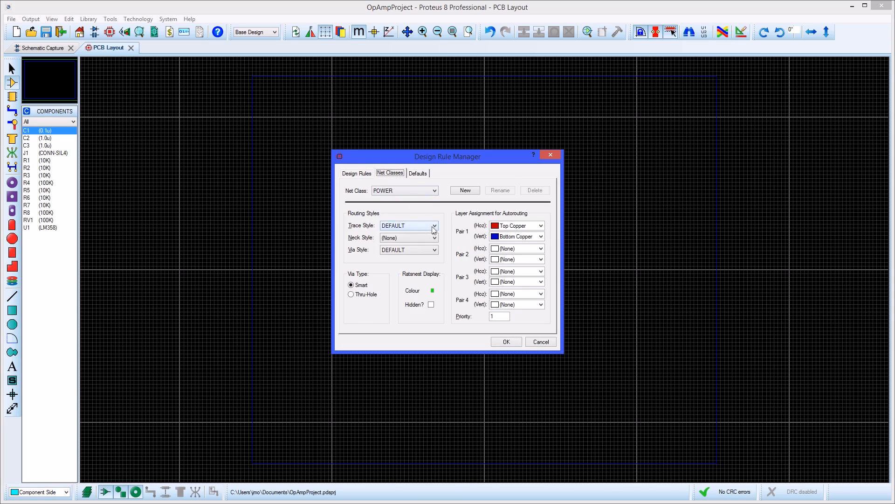
{"action": "left_click", "coordinate": [434, 226]}
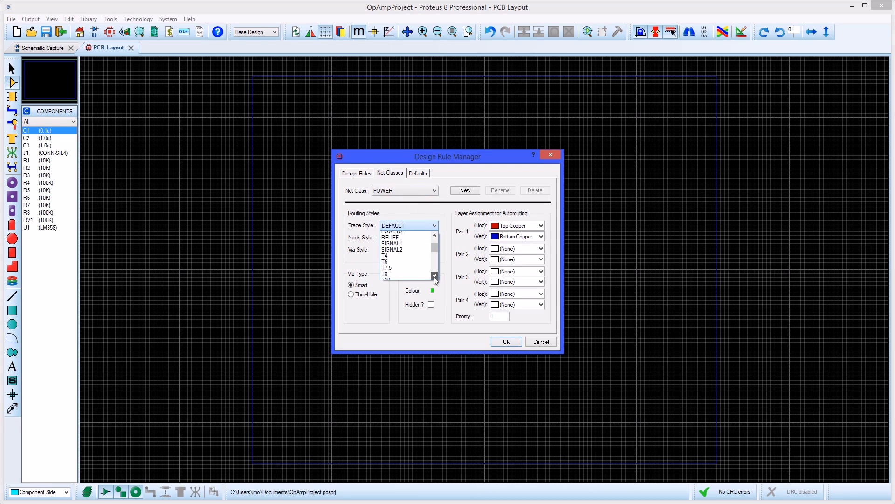
{"action": "left_click", "coordinate": [412, 273]}
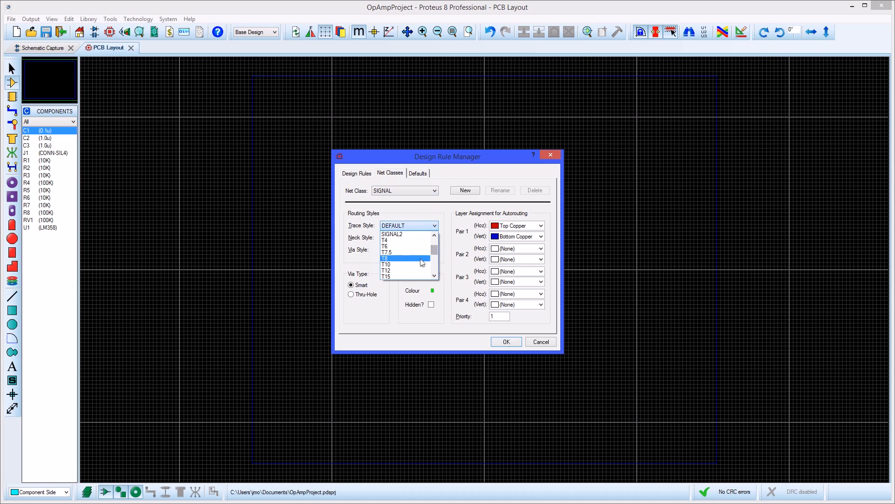
{"action": "left_click", "coordinate": [434, 238]}
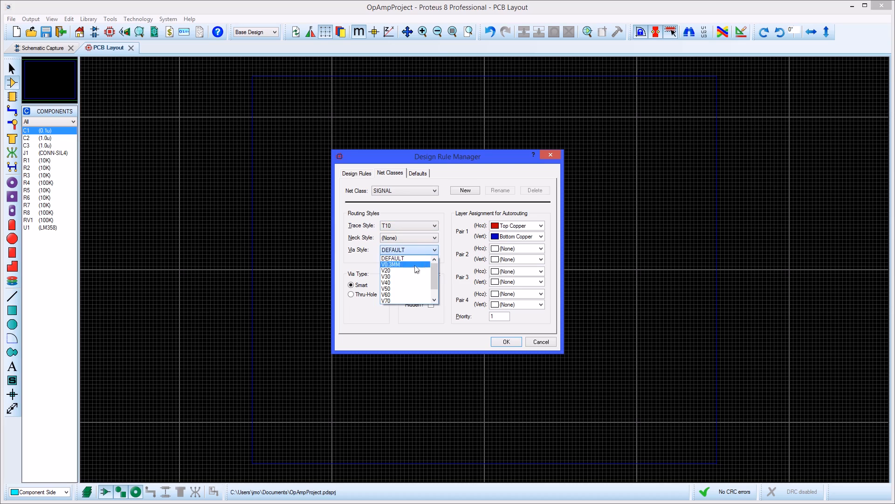
{"action": "left_click", "coordinate": [386, 278]}
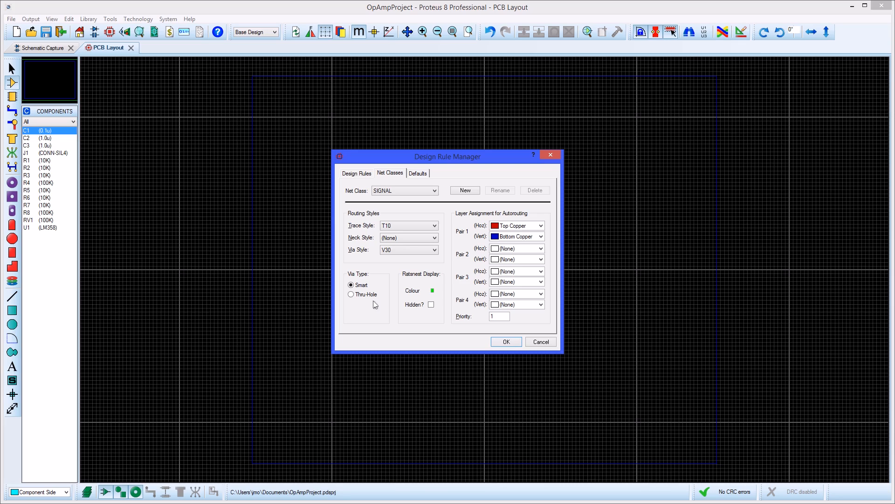
{"action": "left_click", "coordinate": [351, 285]}
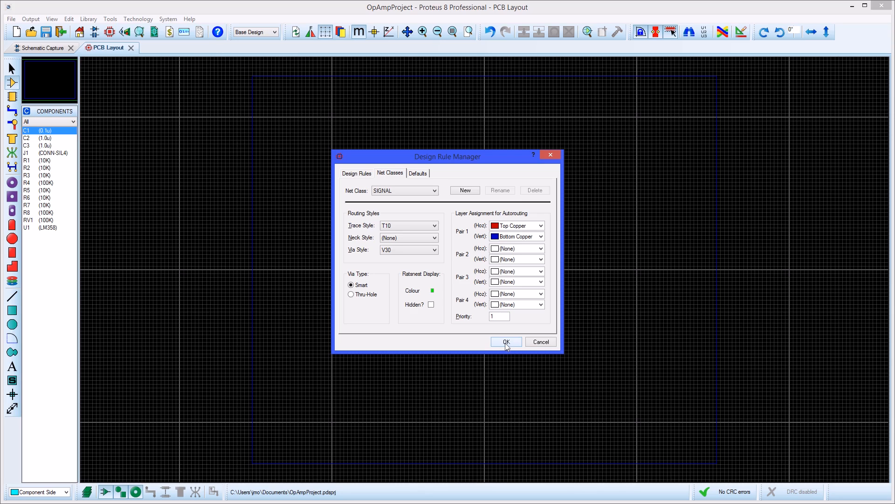
{"action": "left_click", "coordinate": [505, 341]}
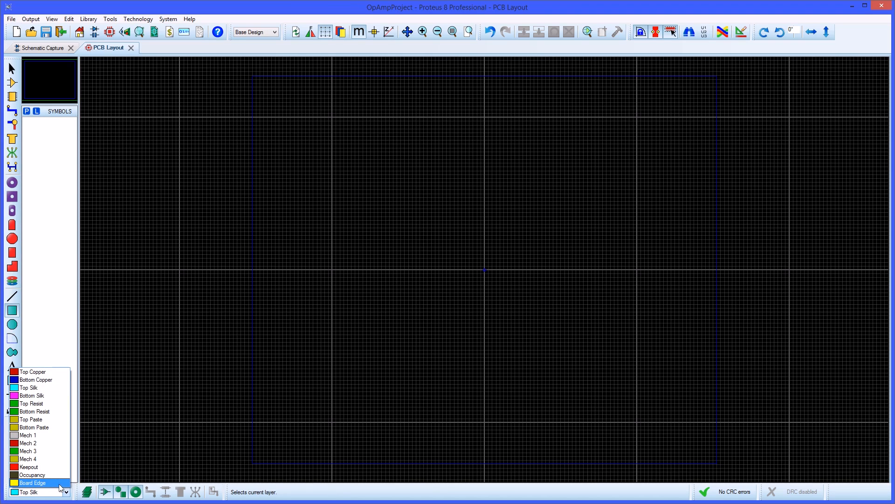
Draw a 1075 by 475 th rectangular board edge on the Board Edge layer.
{"action": "left_click", "coordinate": [32, 483]}
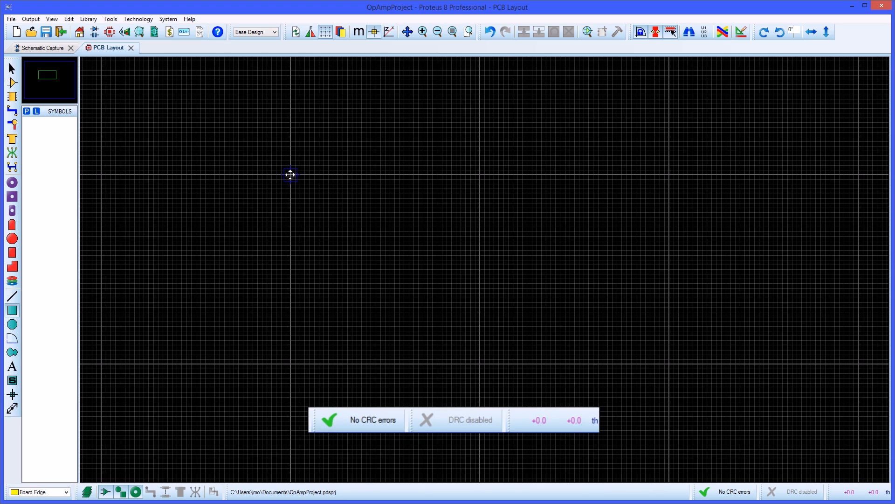
{"action": "left_click_drag", "start_coordinate": [291, 175], "coordinate": [353, 217]}
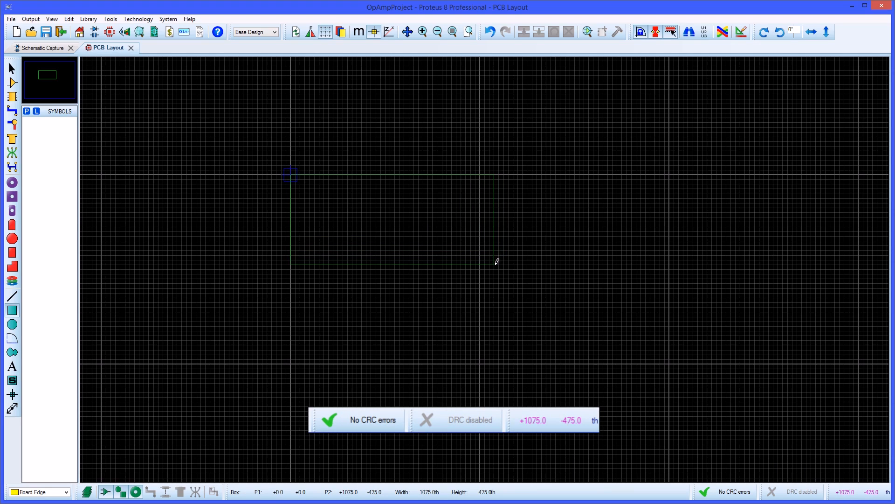
{"action": "left_click_drag", "start_coordinate": [291, 173], "coordinate": [494, 268]}
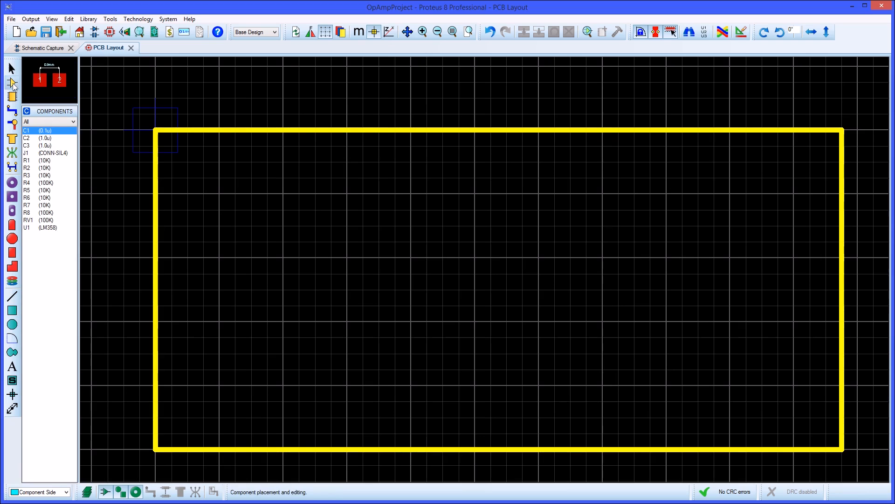
Place connector J1 inside the board outline.
{"action": "left_click", "coordinate": [48, 153]}
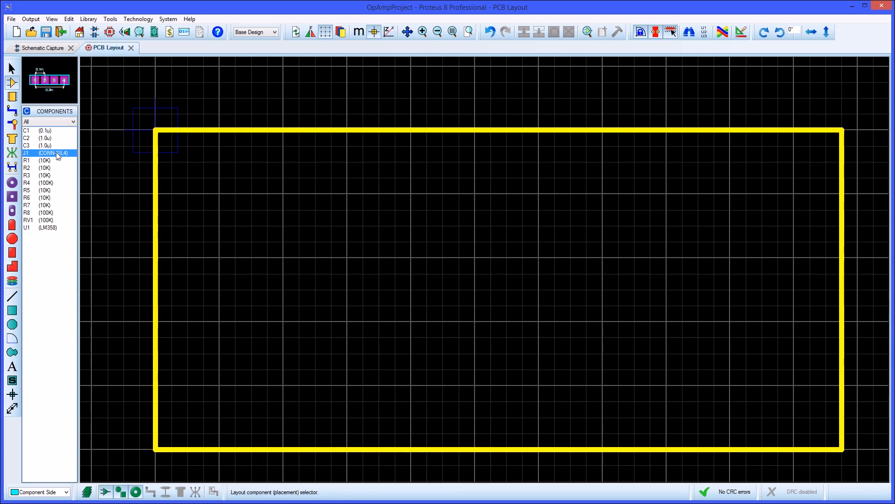
{"action": "left_click", "coordinate": [216, 263]}
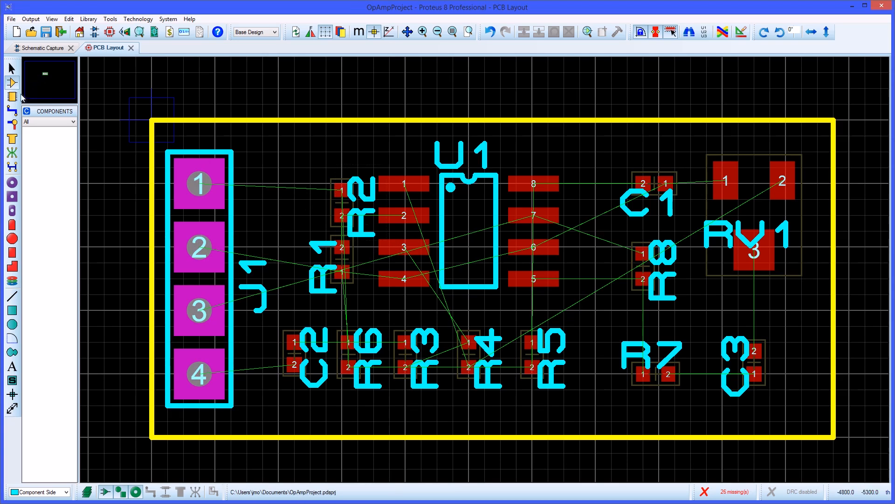
Route a T15 VCC/VDD track from J1 pin 1 to U1 pin 8, then start the T10 OUT track at J1 pin 3.
{"action": "left_click", "coordinate": [12, 110]}
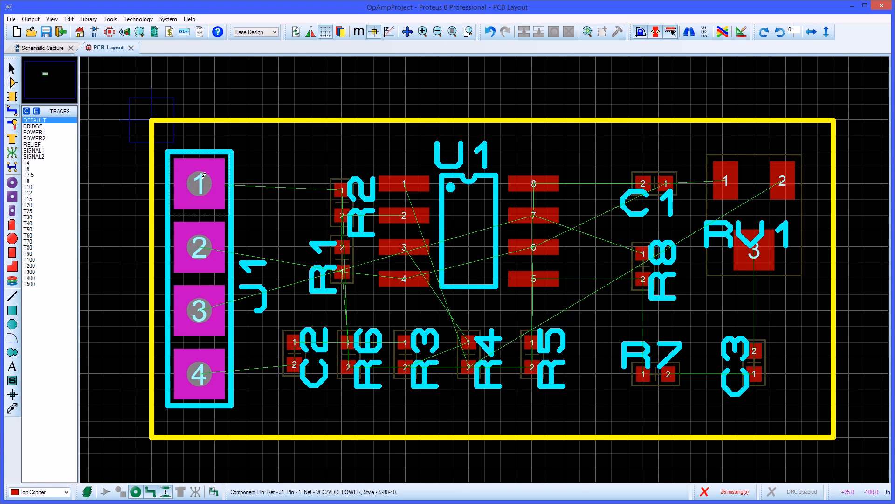
{"action": "left_click", "coordinate": [49, 119]}
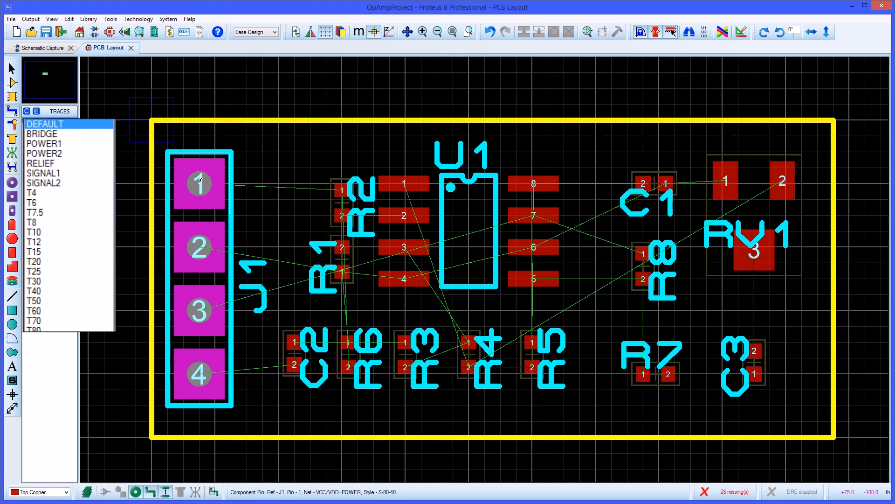
{"action": "left_click", "coordinate": [34, 251]}
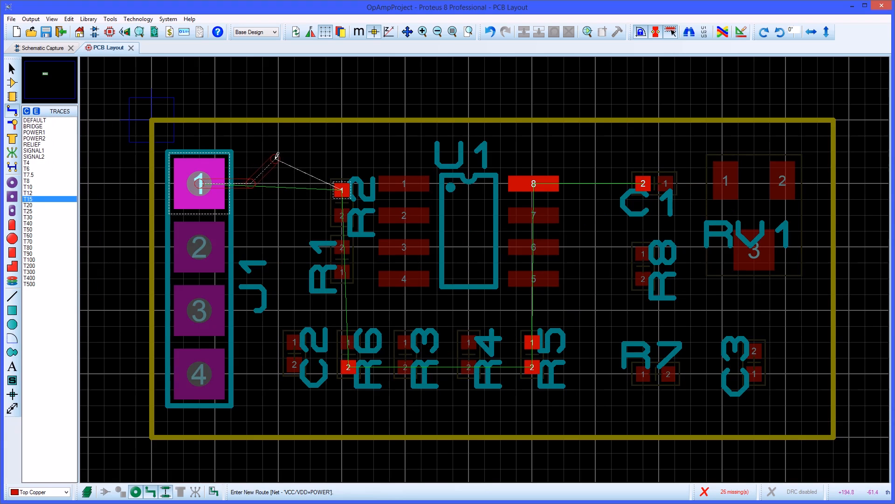
{"action": "left_click", "coordinate": [442, 158]}
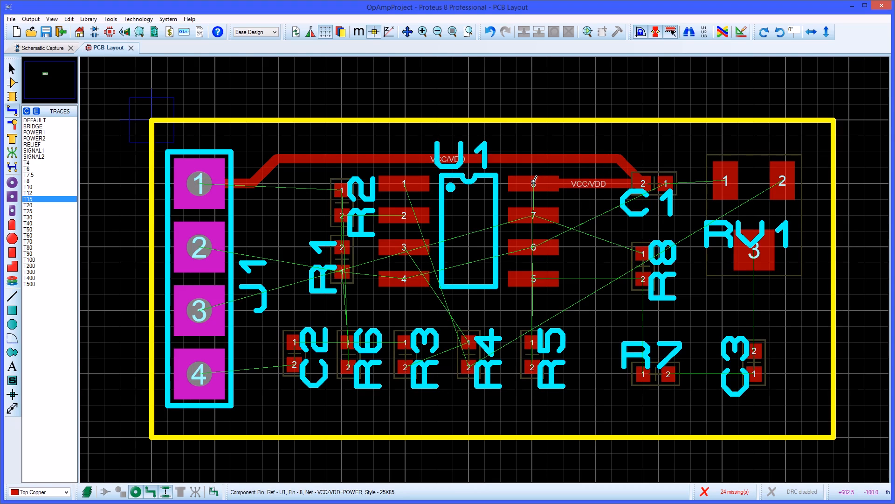
{"action": "left_click", "coordinate": [533, 183]}
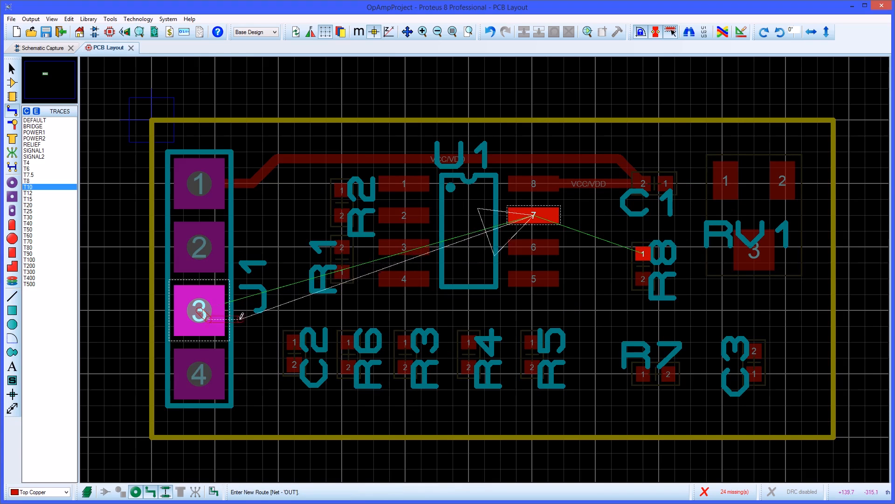
{"action": "left_click", "coordinate": [248, 406]}
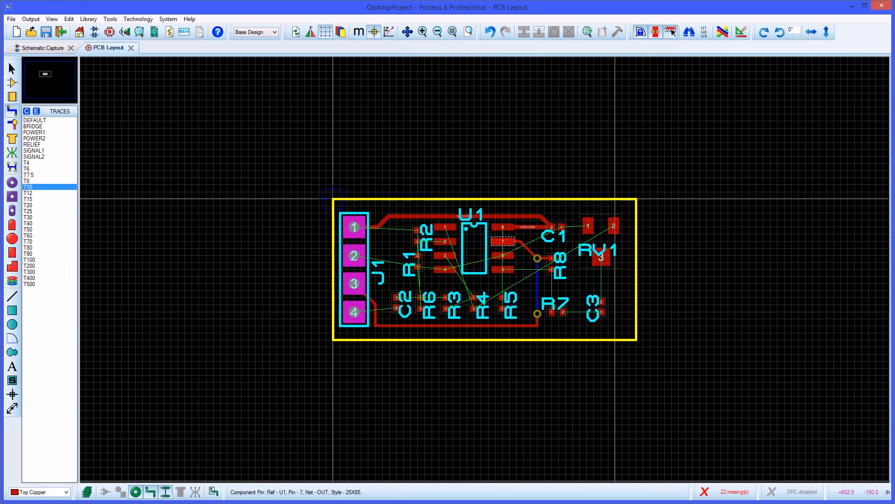
{"action": "mouse_move", "coordinate": [533, 210]}
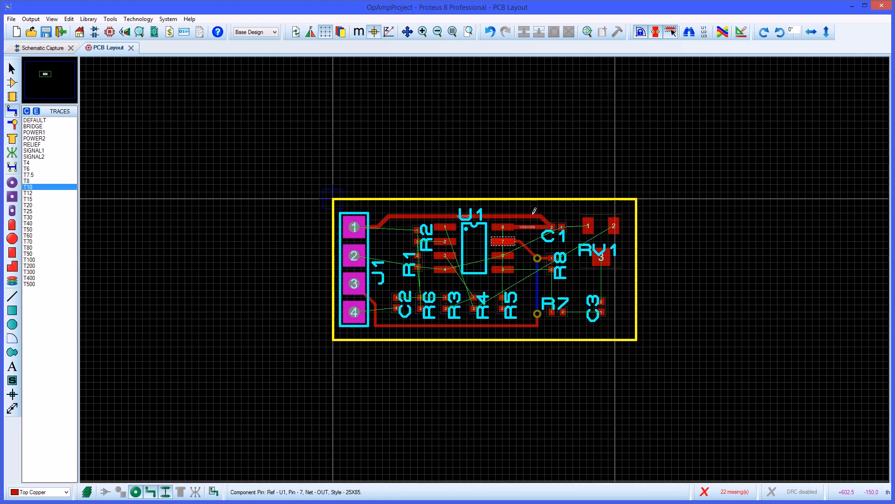
Generate a GND=POWER plane on bottom copper with the Power Plane Generator.
{"action": "left_click", "coordinate": [110, 19]}
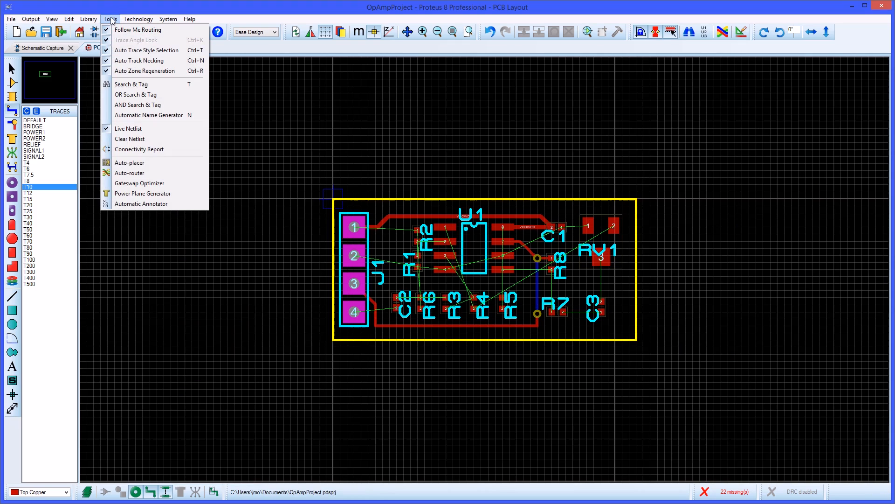
{"action": "mouse_move", "coordinate": [144, 193]}
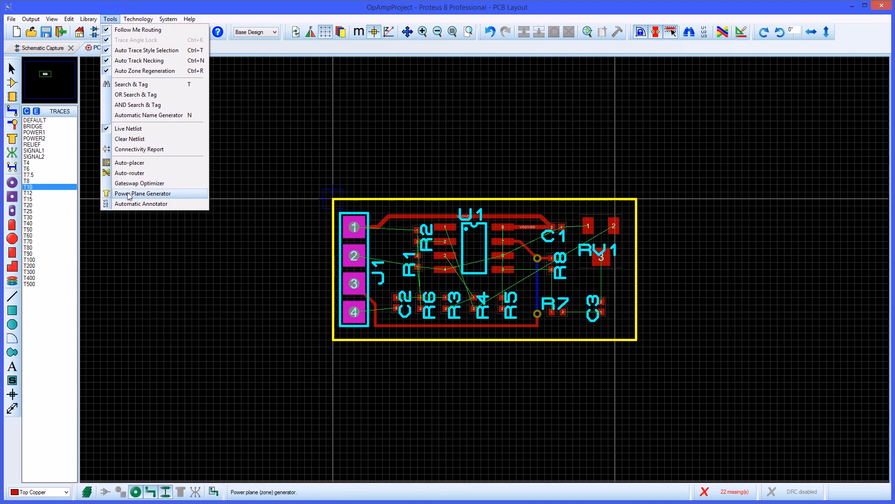
{"action": "left_click", "coordinate": [144, 193]}
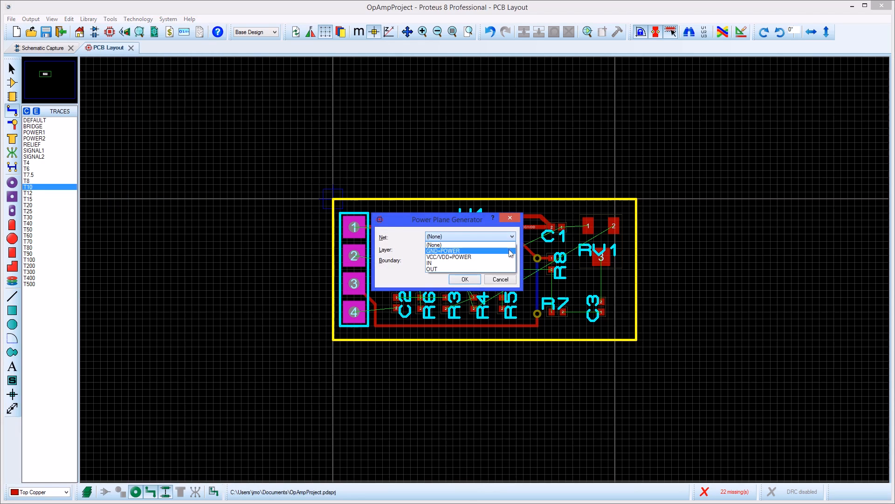
{"action": "left_click", "coordinate": [442, 250]}
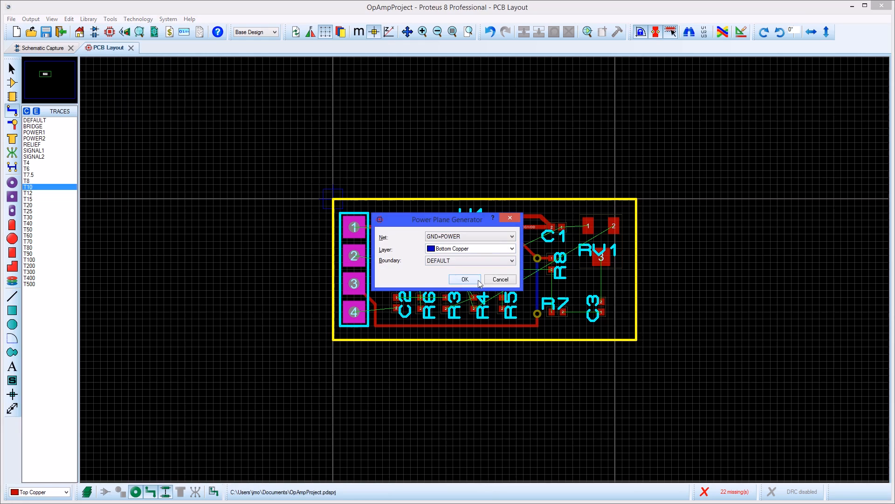
{"action": "left_click", "coordinate": [464, 279]}
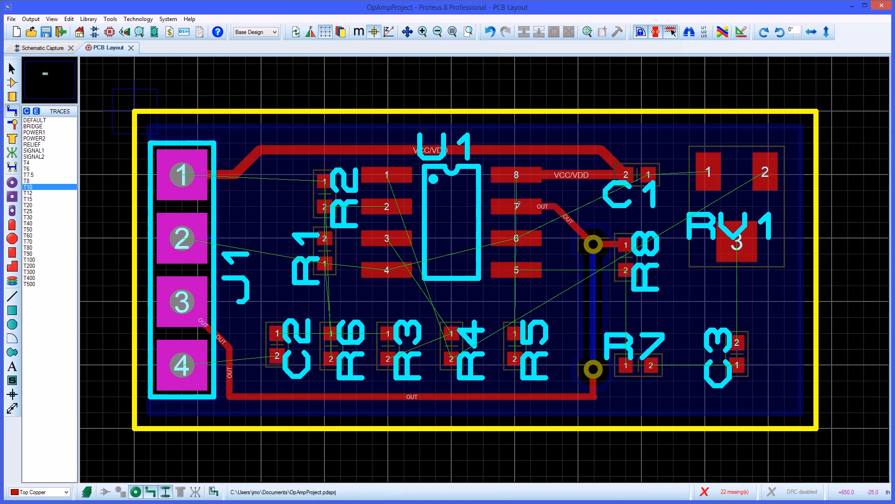
{"action": "left_click", "coordinate": [26, 111]}
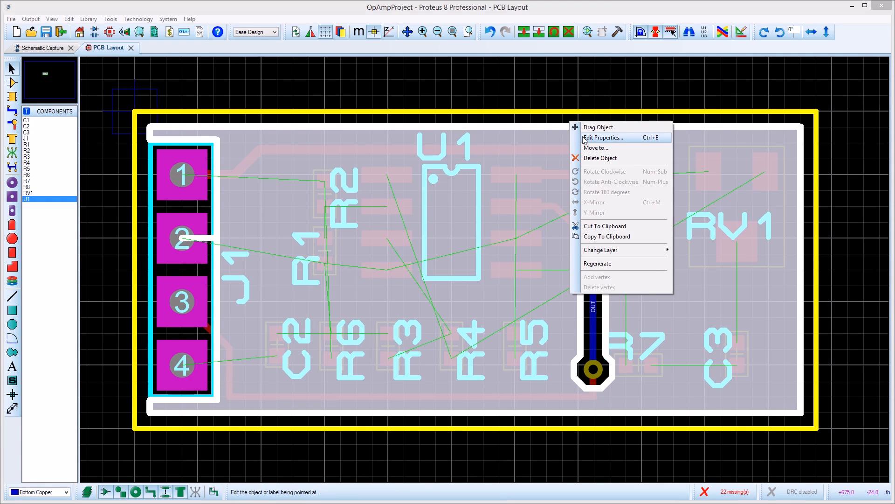
{"action": "left_click", "coordinate": [604, 137]}
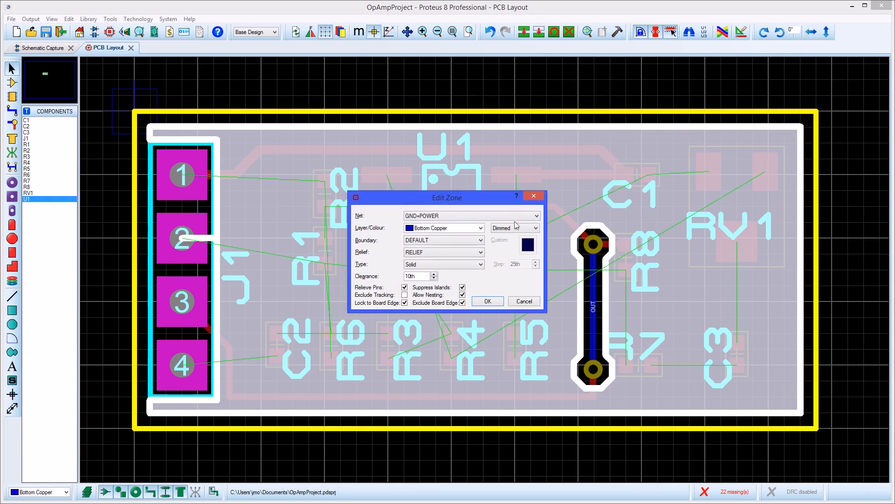
{"action": "mouse_move", "coordinate": [485, 283]}
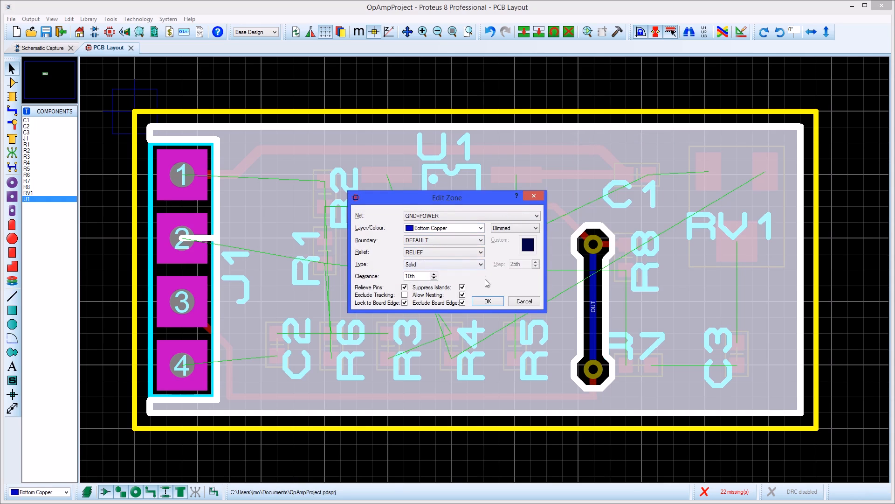
{"action": "left_click", "coordinate": [487, 301]}
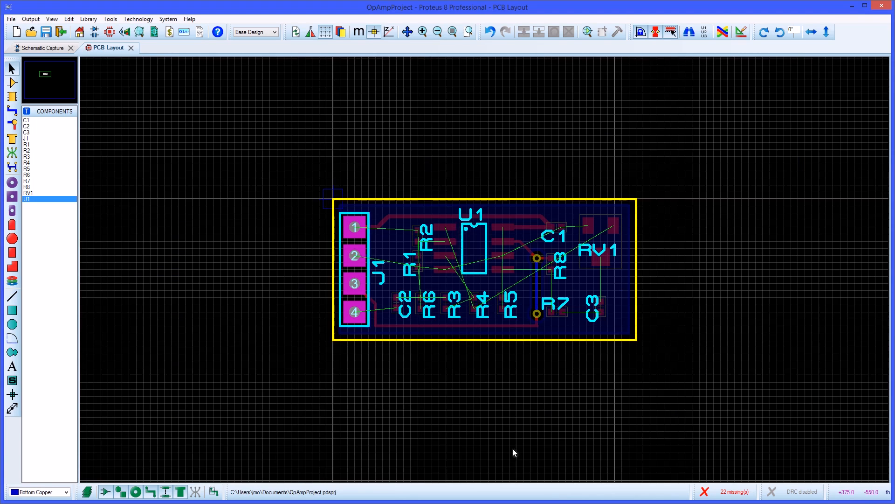
{"action": "mouse_move", "coordinate": [718, 48]}
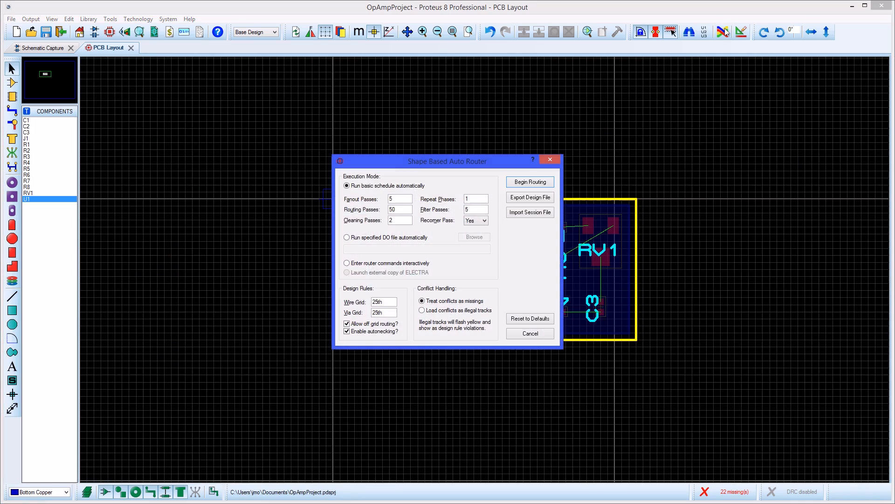
{"action": "mouse_move", "coordinate": [435, 168]}
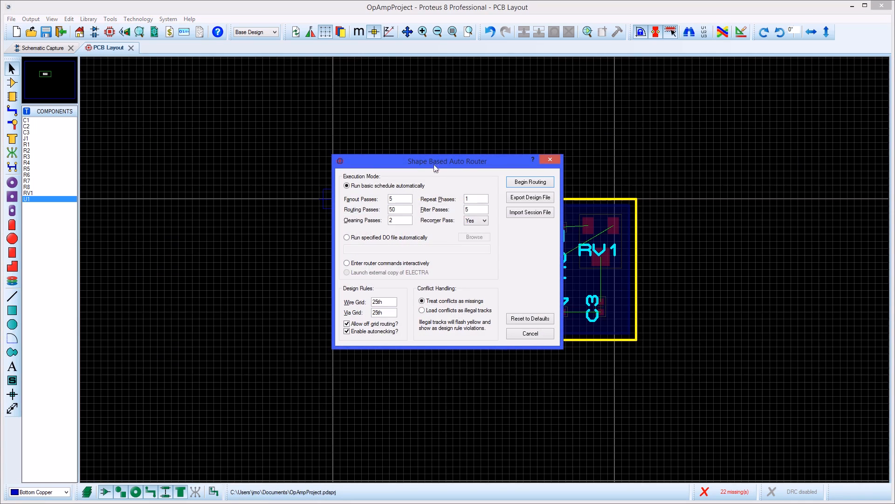
{"action": "mouse_move", "coordinate": [454, 200]}
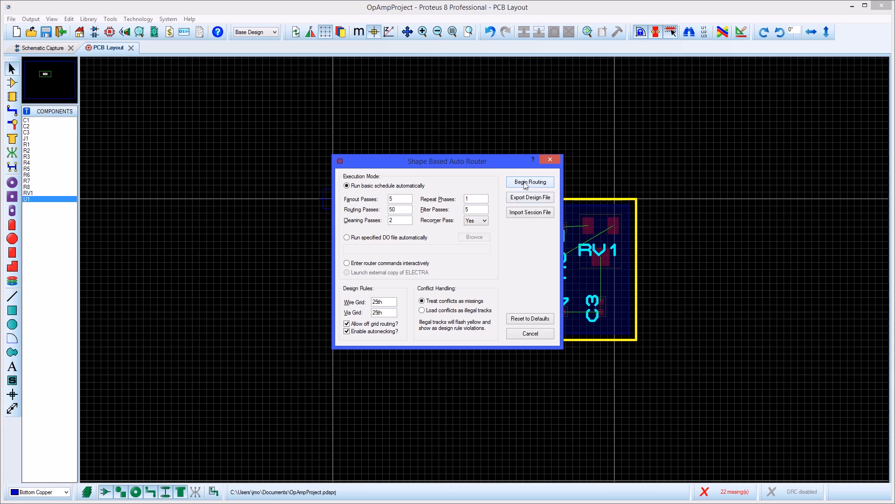
Auto-route the remaining connections until no CRC or DRC errors are reported.
{"action": "left_click", "coordinate": [529, 182]}
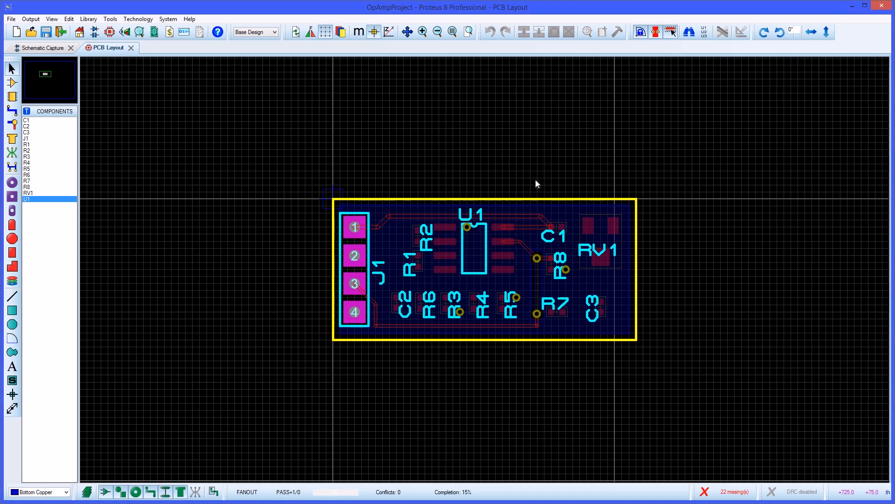
{"action": "left_click", "coordinate": [104, 491]}
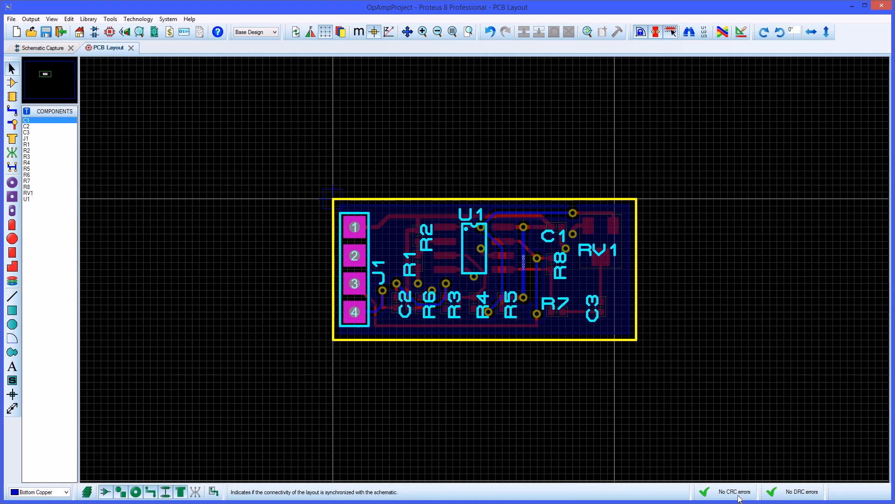
{"action": "mouse_move", "coordinate": [545, 421]}
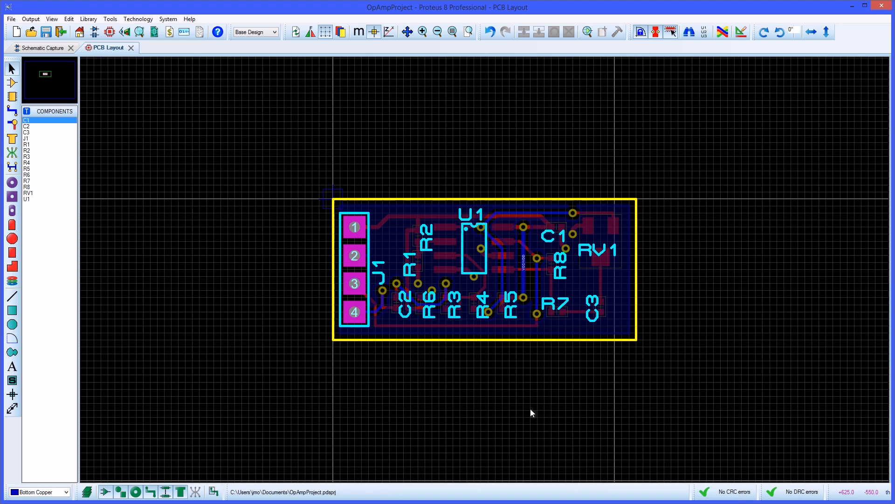
In Set Text Style, make part references Arial at 20th and graphics text 20th so board labels shrink.
{"action": "left_click_drag", "start_coordinate": [328, 183], "coordinate": [527, 319]}
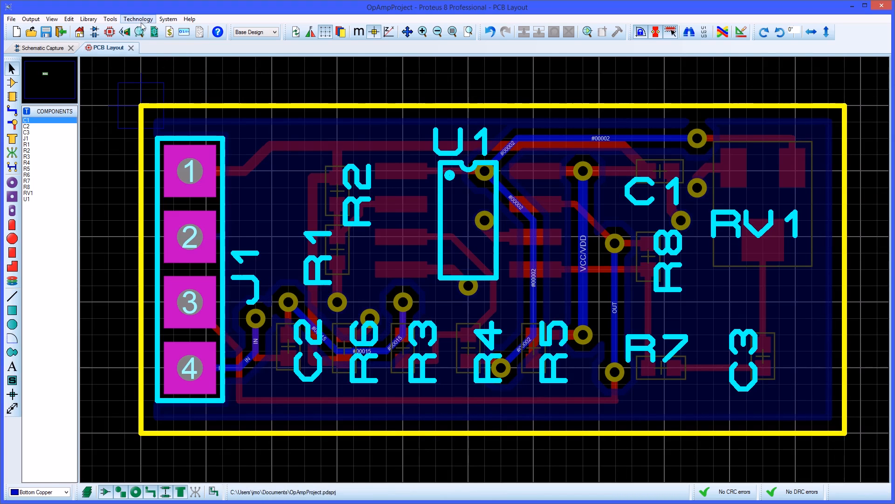
{"action": "left_click", "coordinate": [138, 19]}
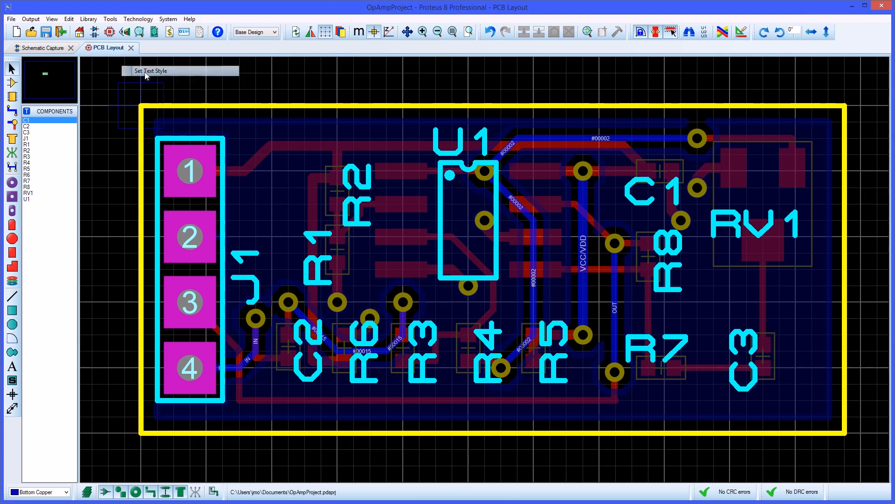
{"action": "left_click", "coordinate": [151, 70]}
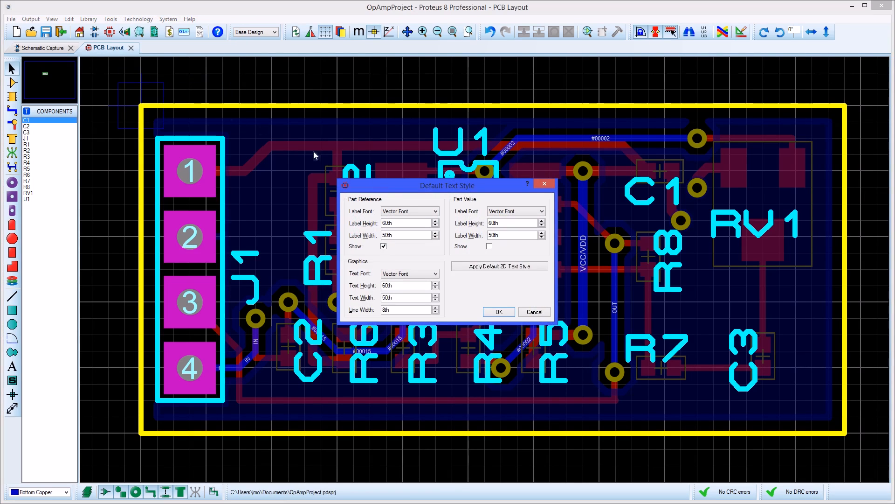
{"action": "left_click", "coordinate": [434, 211]}
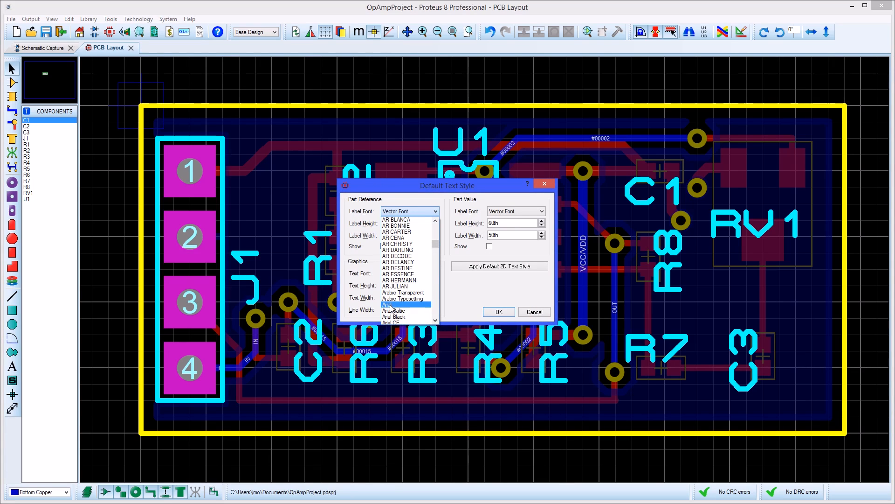
{"action": "left_click", "coordinate": [391, 304]}
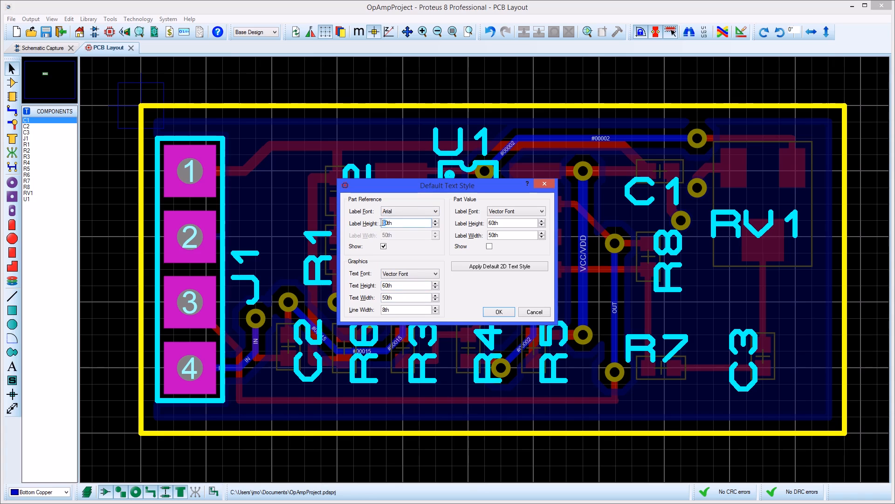
{"action": "type", "text": "20th"}
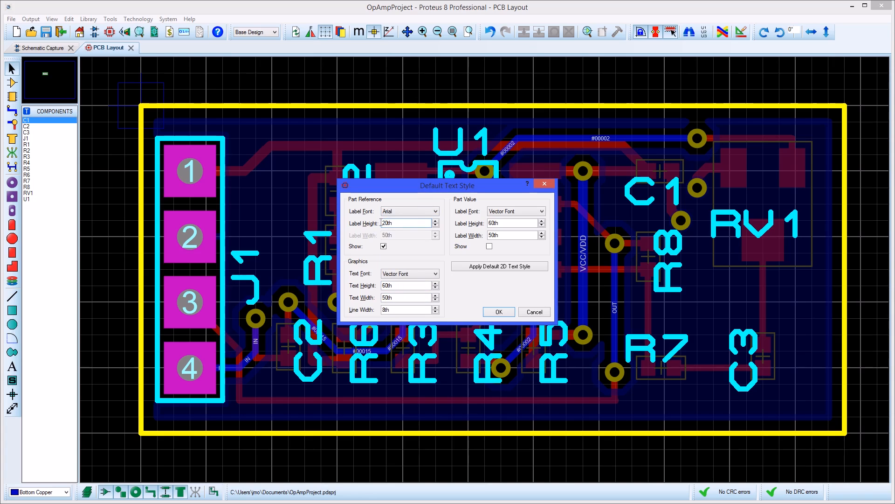
{"action": "type", "text": "20th"}
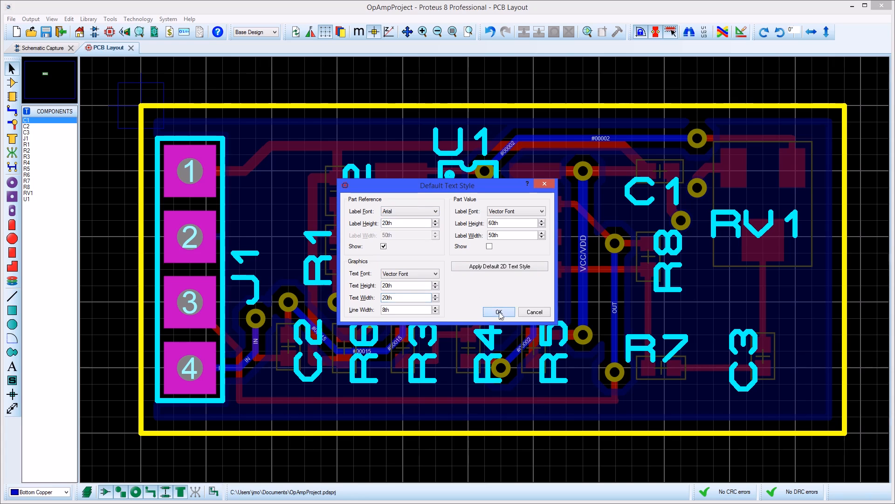
{"action": "left_click", "coordinate": [497, 311]}
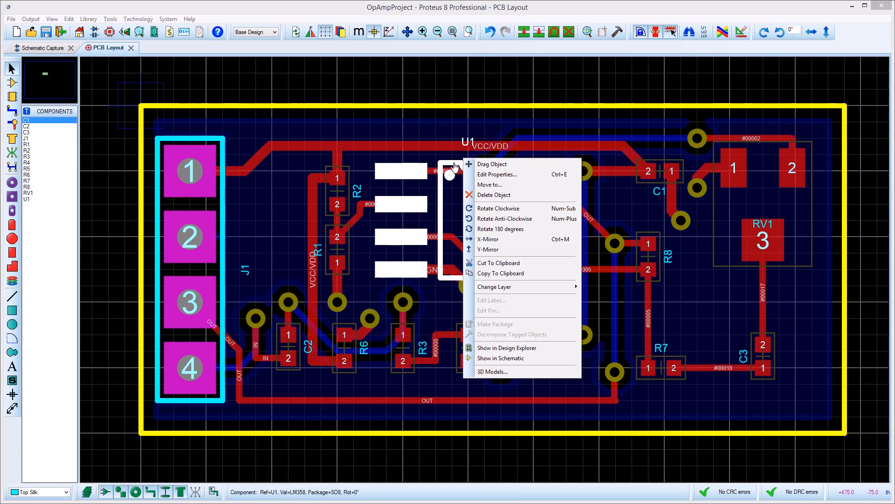
{"action": "mouse_move", "coordinate": [492, 372]}
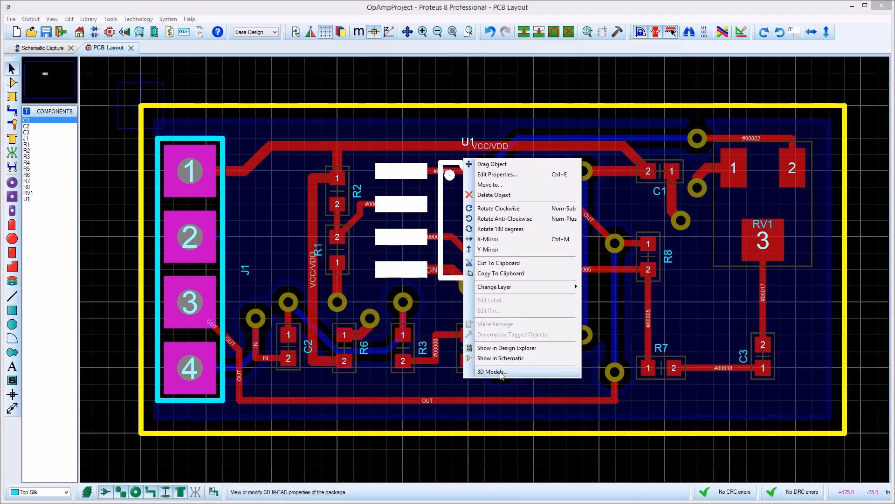
Assign U1 the SO8-127P600X173.step M-CAD model with 90° X rotation, view it in 3D, and return to the layout.
{"action": "left_click", "coordinate": [492, 372]}
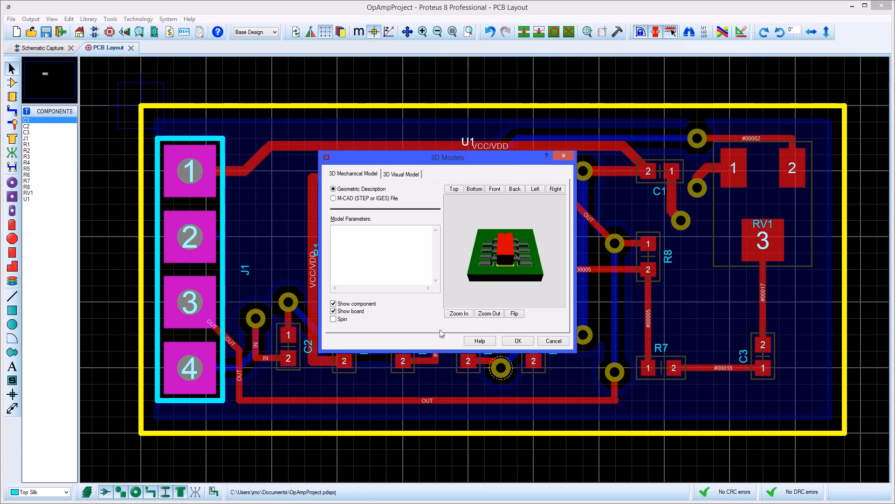
{"action": "left_click", "coordinate": [334, 198]}
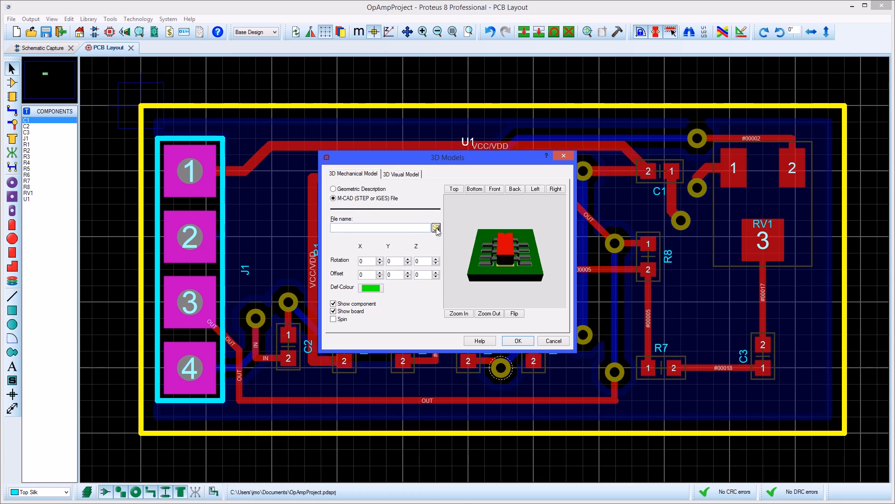
{"action": "left_click", "coordinate": [436, 228]}
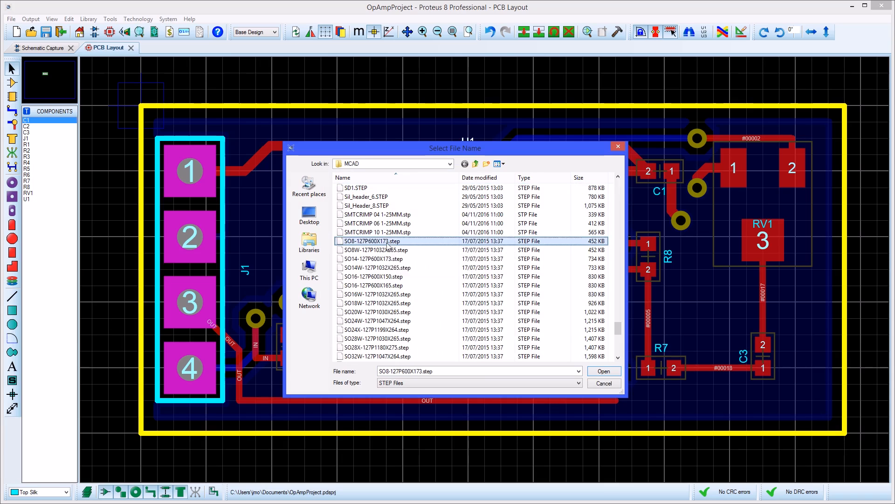
{"action": "left_click", "coordinate": [604, 371]}
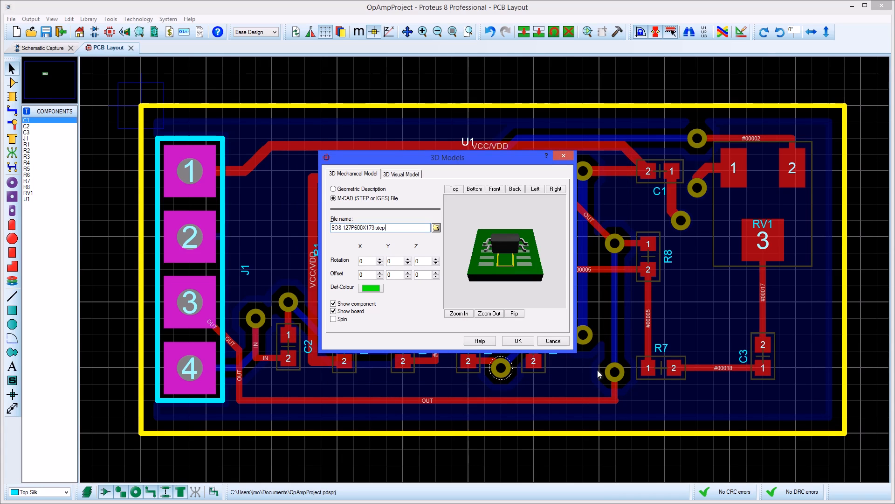
{"action": "left_click", "coordinate": [366, 261]}
{"action": "type", "text": "90"}
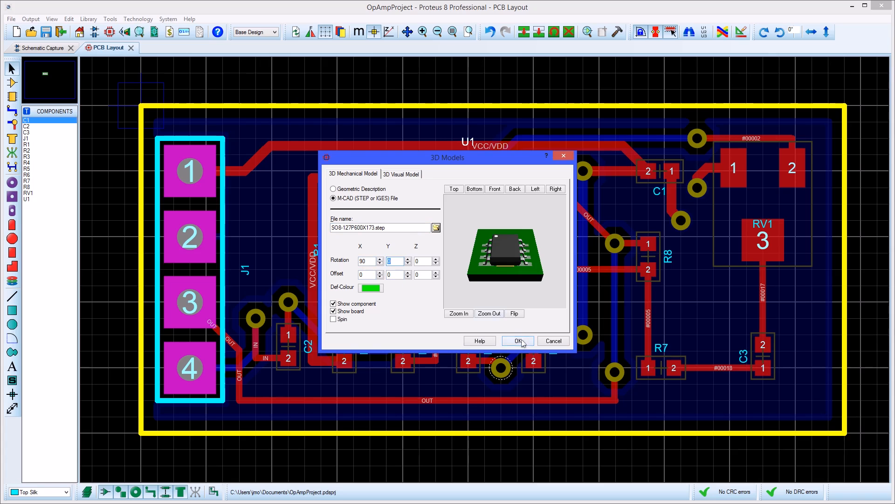
{"action": "left_click", "coordinate": [517, 340]}
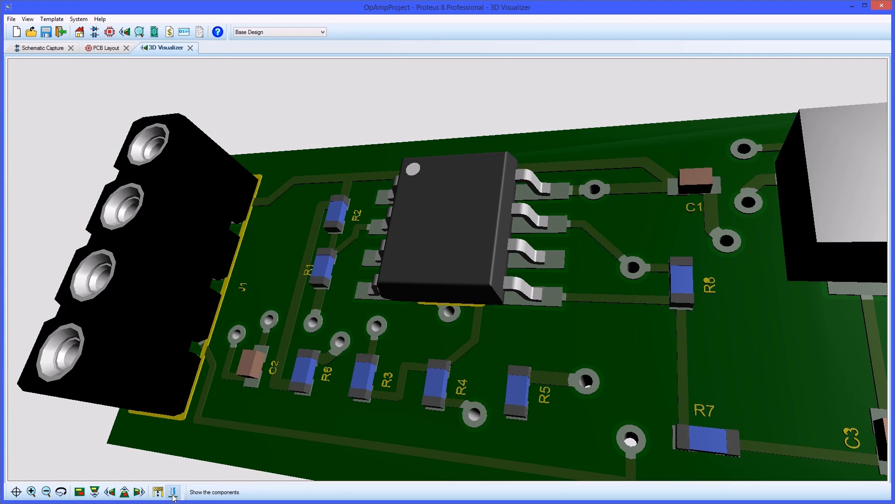
{"action": "left_click", "coordinate": [105, 48]}
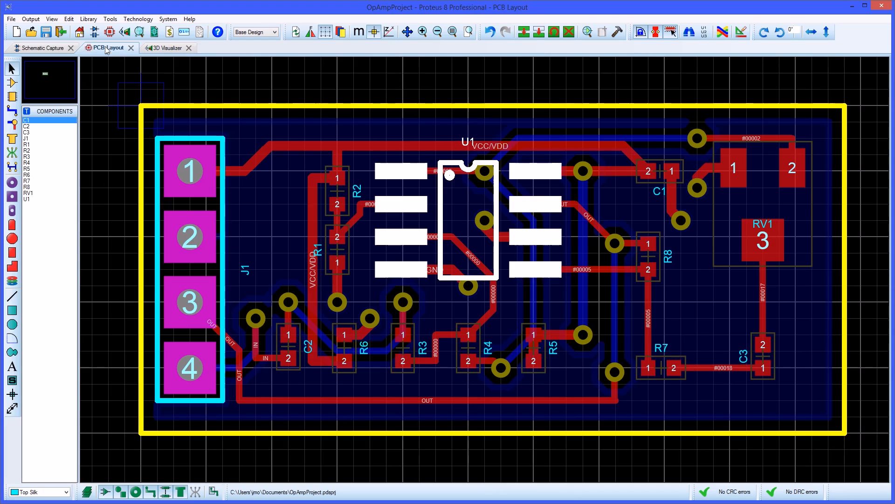
Show the manufacturing output options: Gerber/Excellon, Pick and Place, ODB++ and 3D M-CAD files.
{"action": "left_click", "coordinate": [30, 19]}
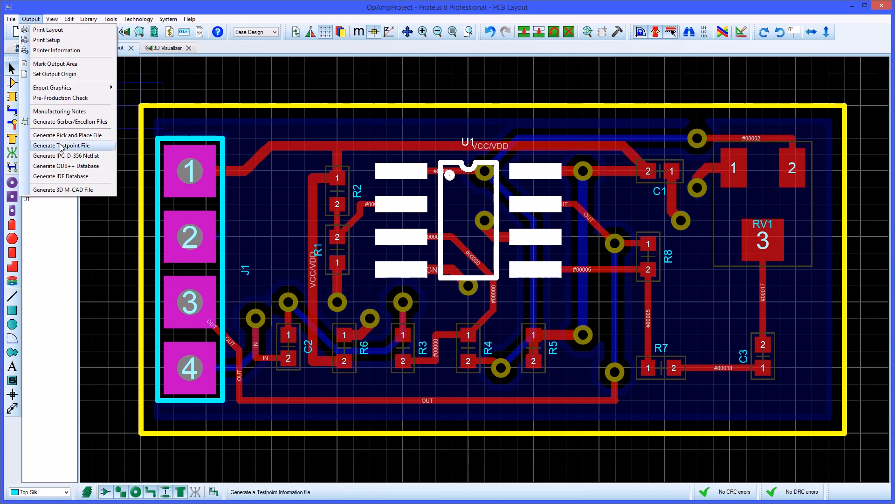
{"action": "mouse_move", "coordinate": [63, 189]}
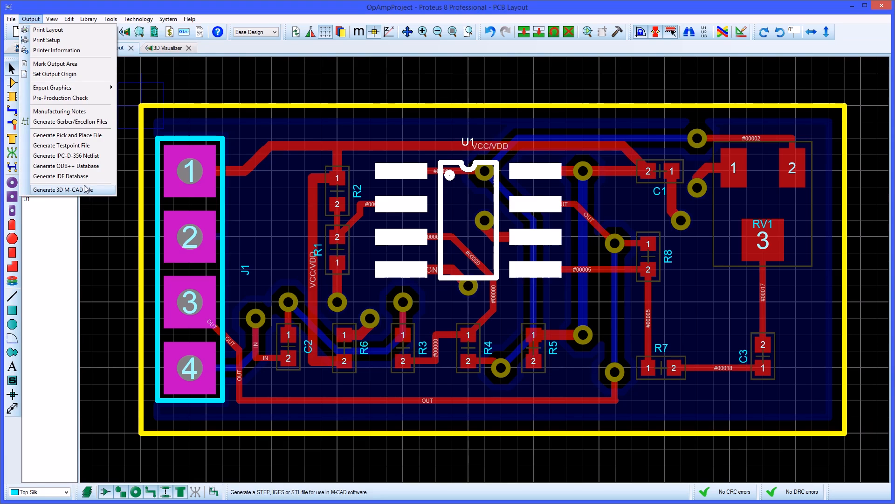
{"action": "mouse_move", "coordinate": [70, 121]}
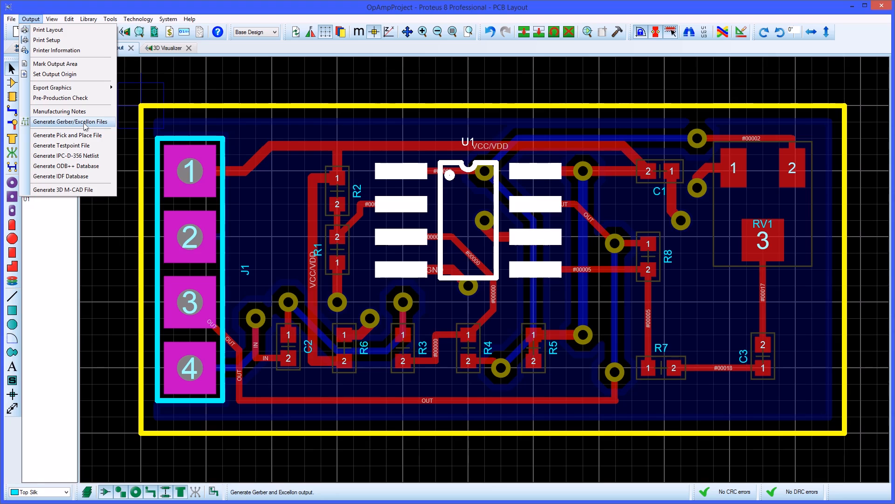
{"action": "mouse_move", "coordinate": [67, 134]}
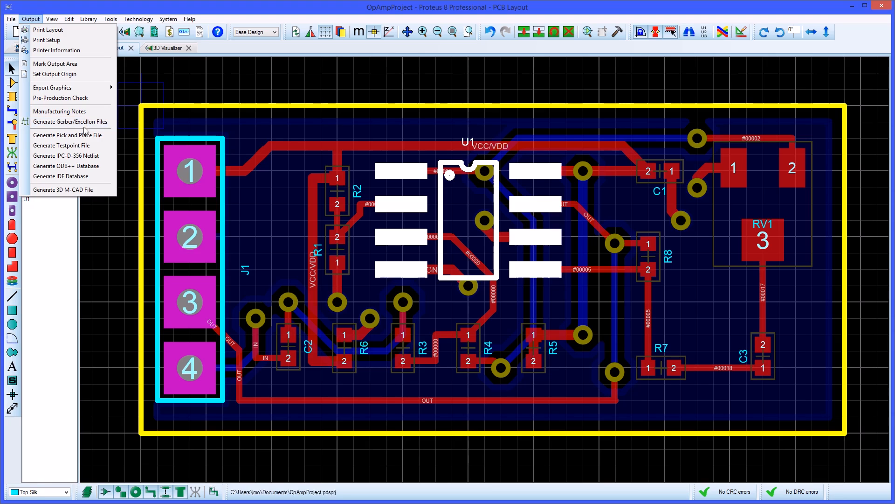
{"action": "mouse_move", "coordinate": [65, 166]}
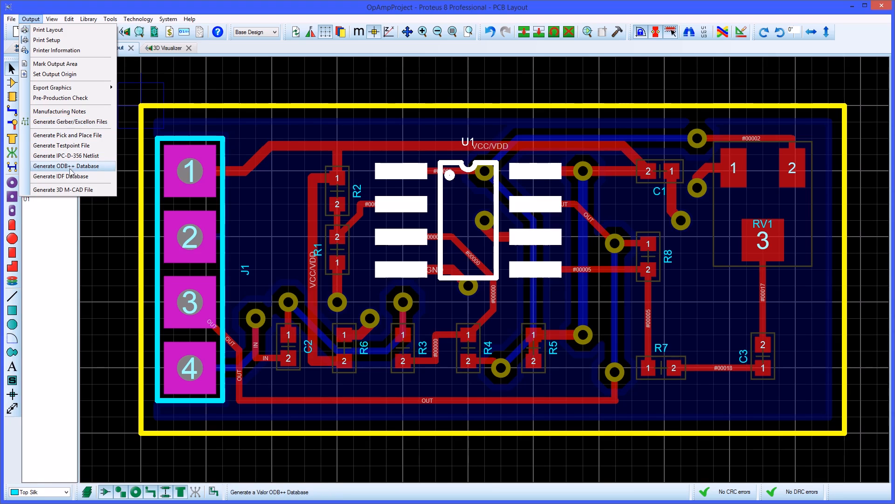